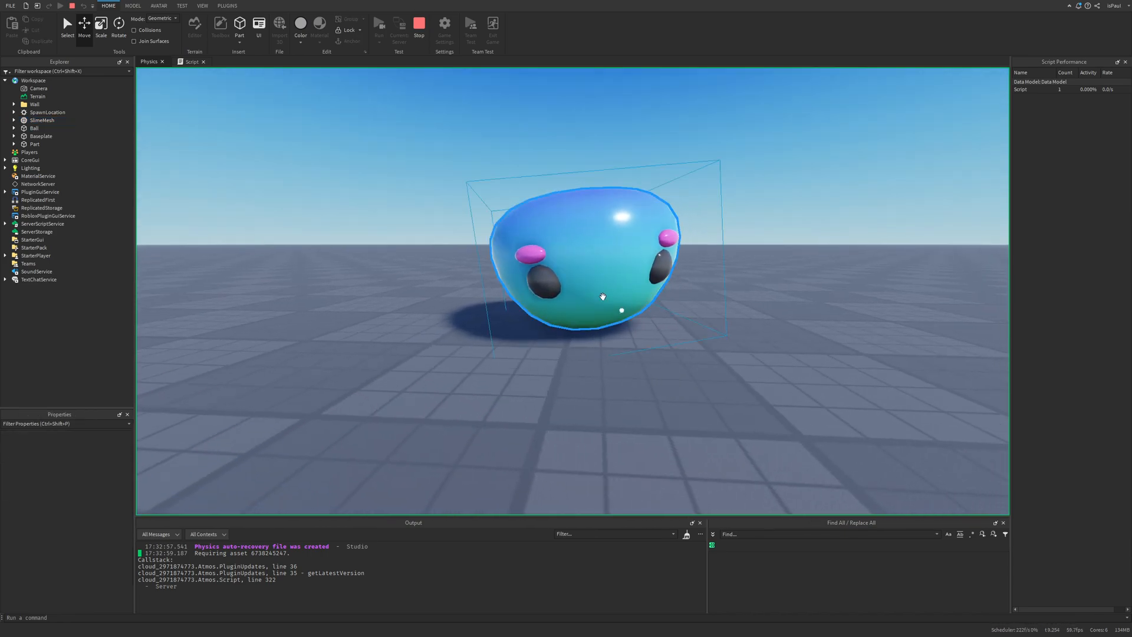
- Highlight 'Improved Mass Properties' in the post title and the summary's center-of-mass points
left_click(41, 120)
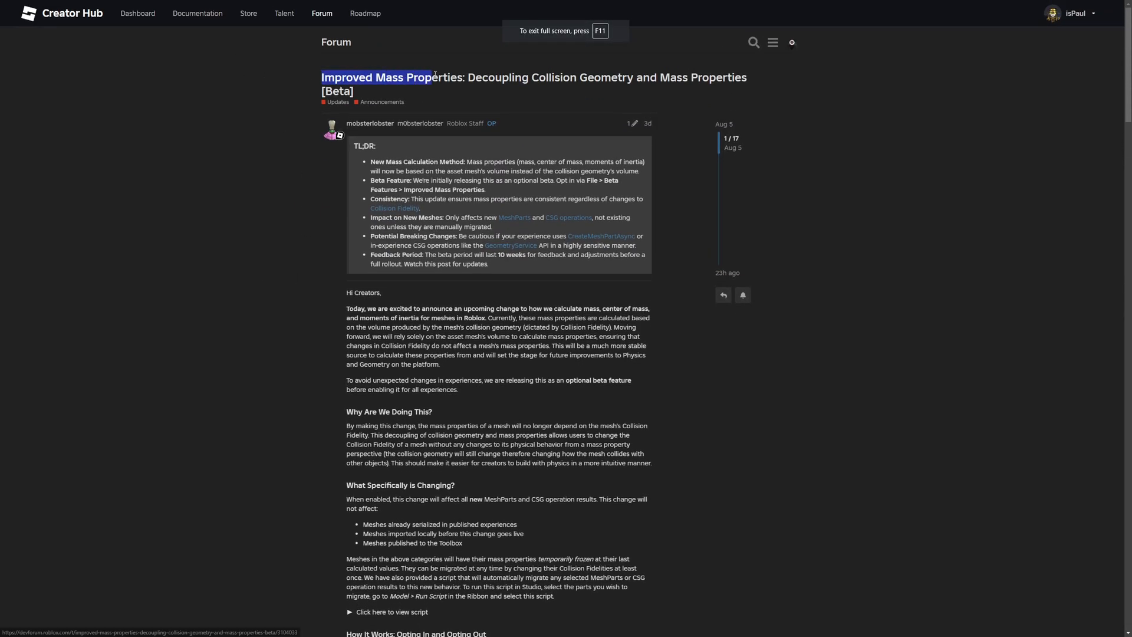
scroll("down", 3)
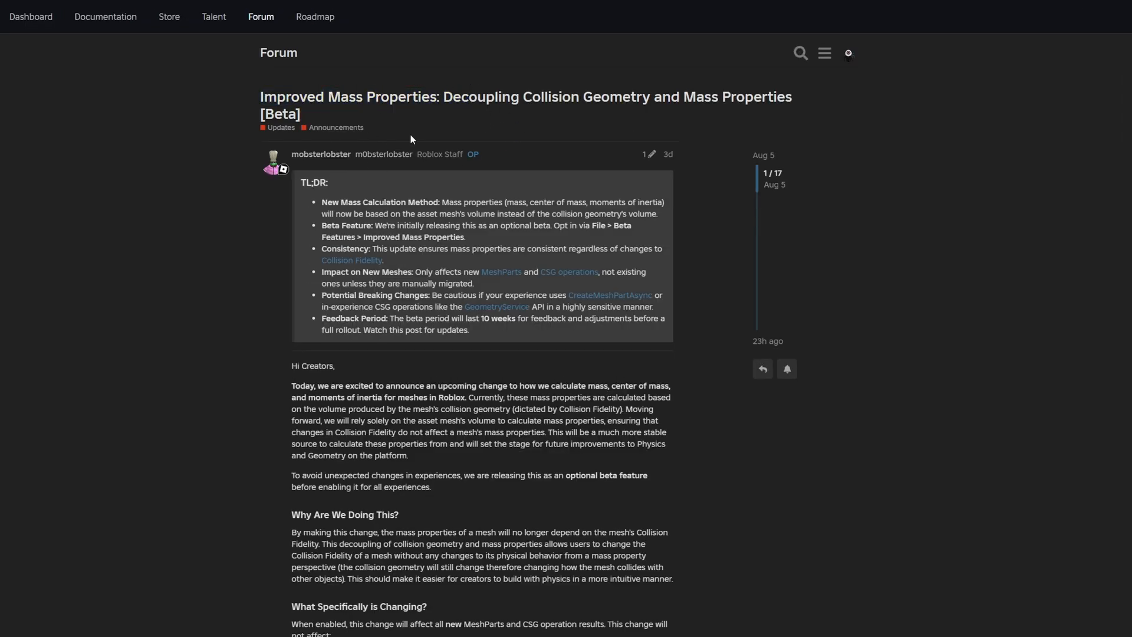
left_click_drag(261, 96, 426, 96)
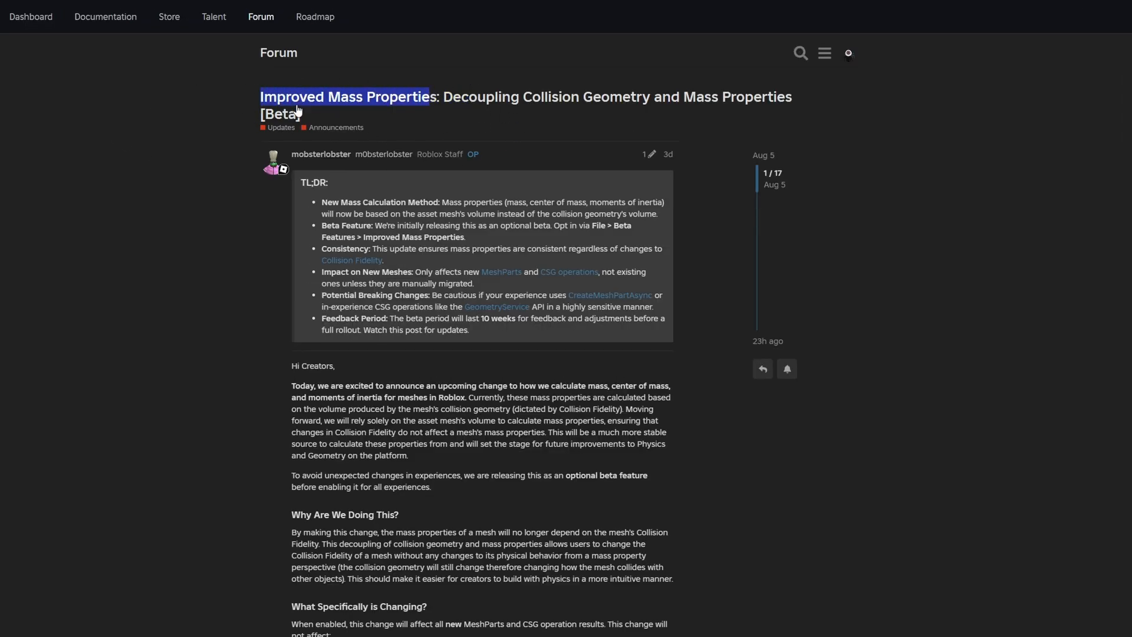
left_click(511, 97)
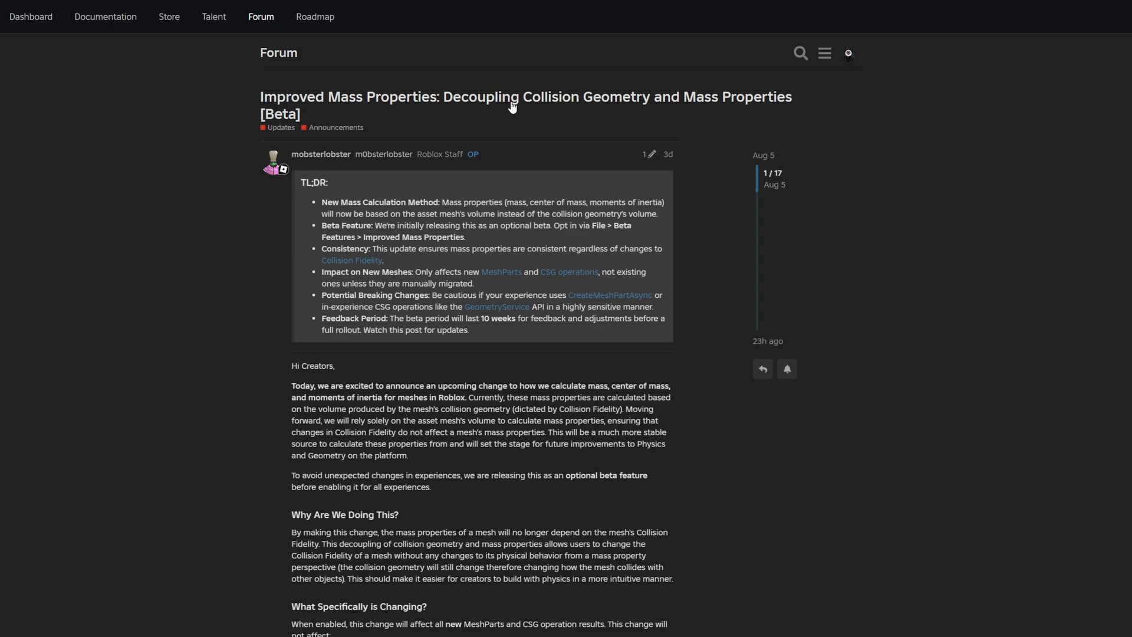
mouse_move(362, 121)
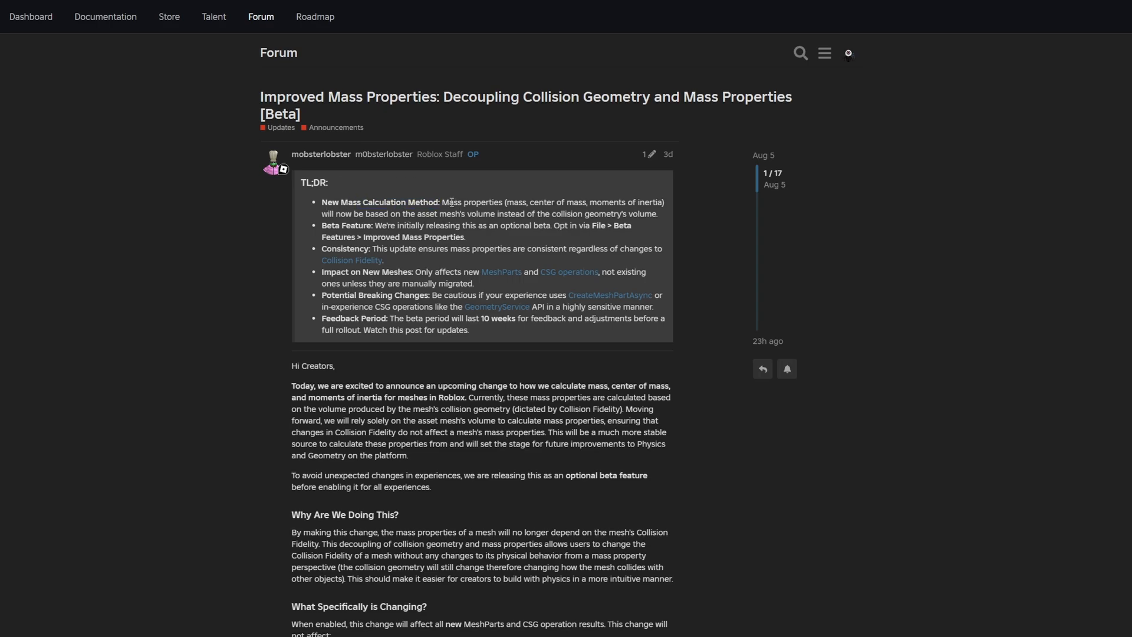
left_click_drag(534, 202, 566, 202)
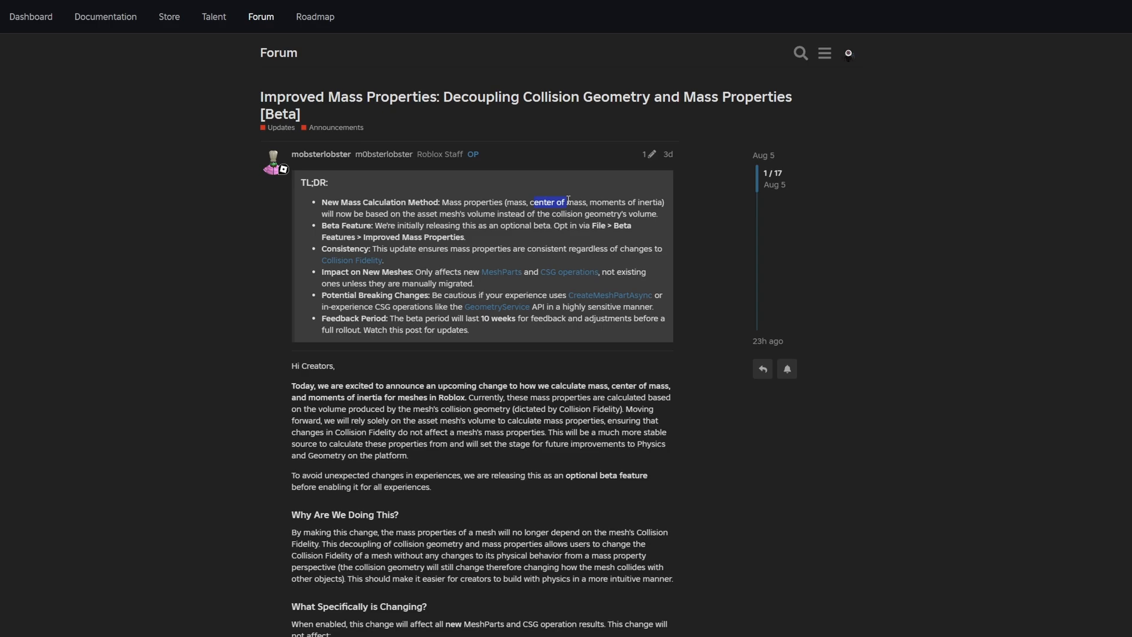
left_click_drag(589, 203, 636, 202)
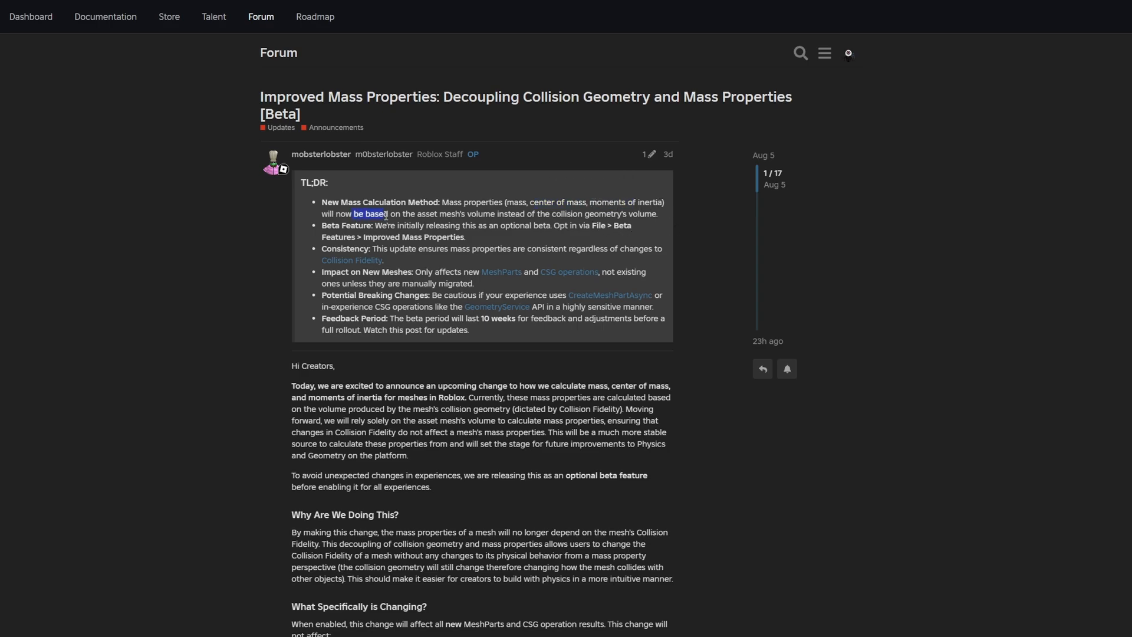
left_click_drag(353, 213, 466, 214)
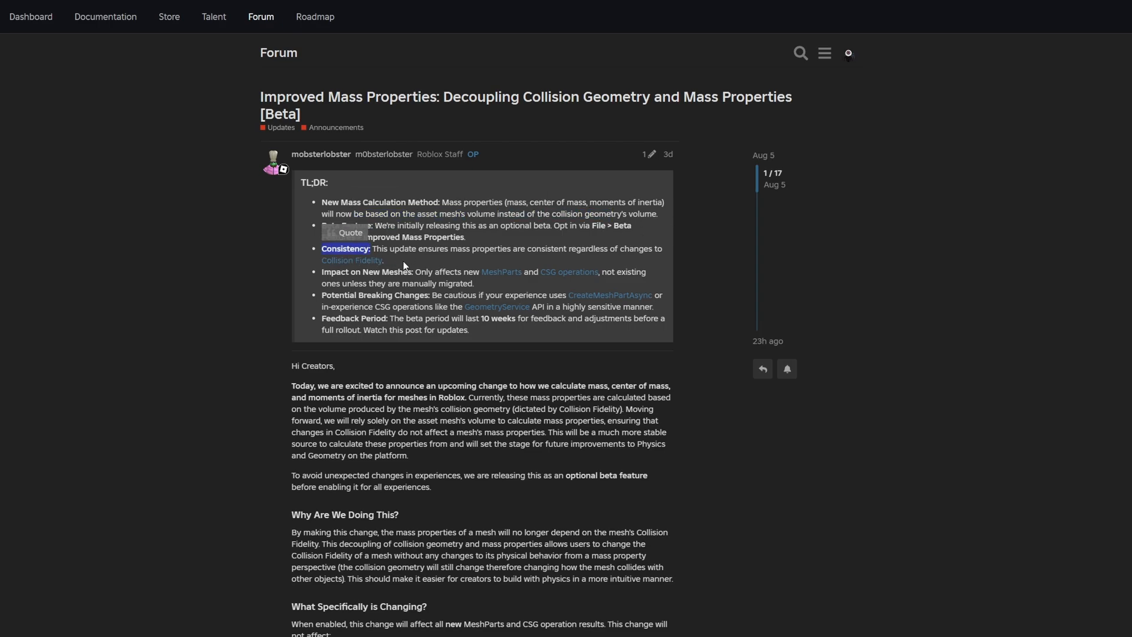
mouse_move(459, 258)
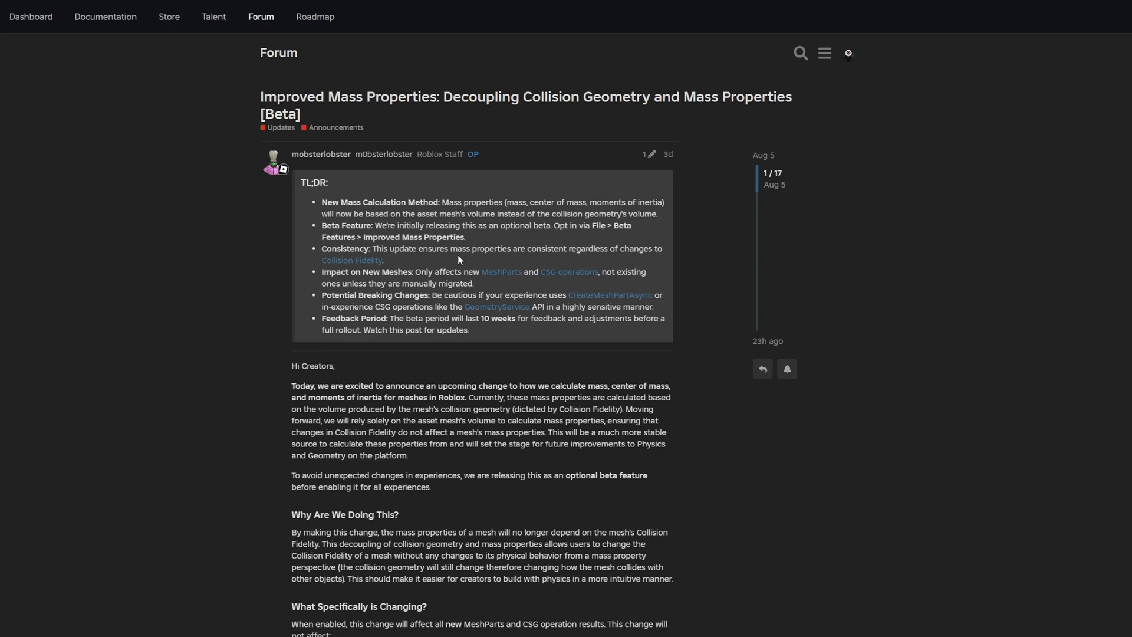
- Highlight the Consistency point and the note that Collision Fidelity won't affect mass
left_click_drag(427, 249, 514, 248)
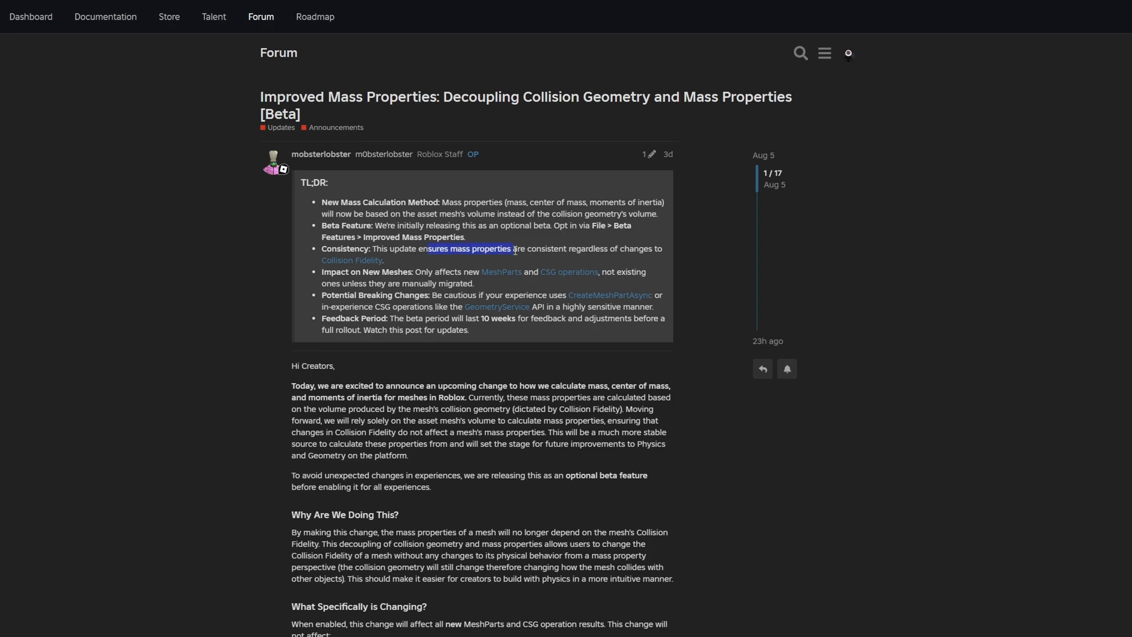
scroll("down", 3)
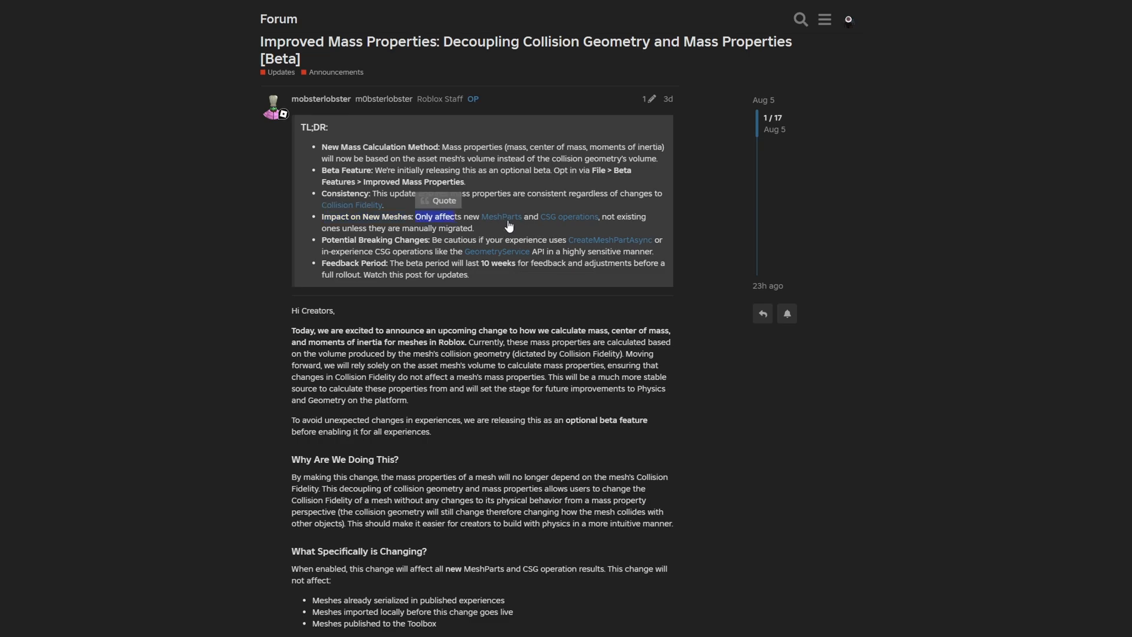
mouse_move(518, 234)
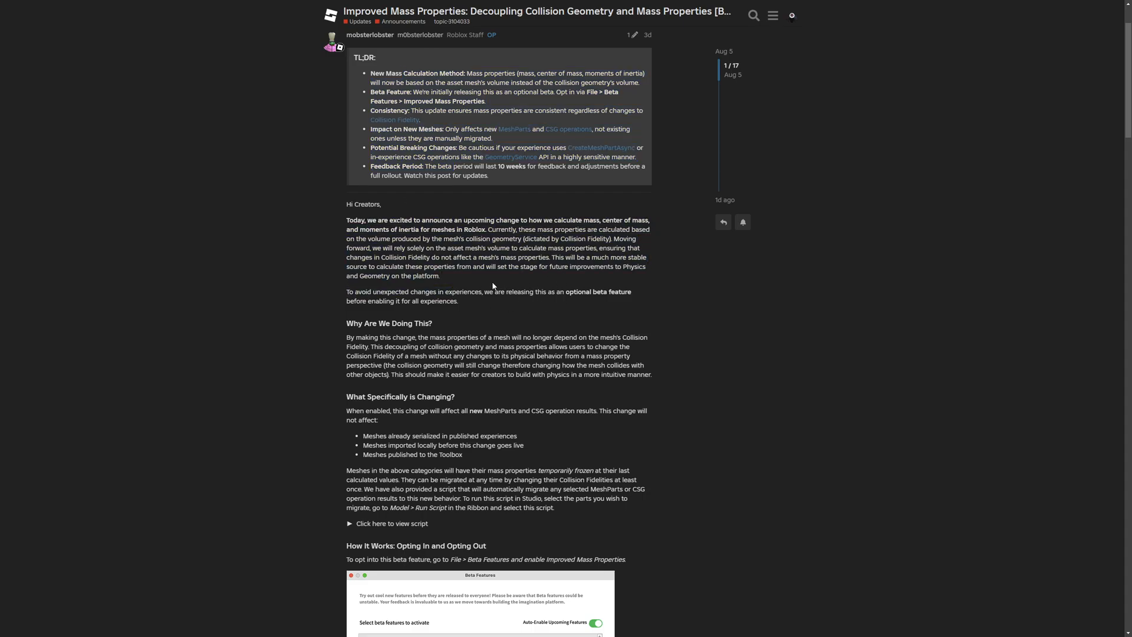
scroll("down", 3)
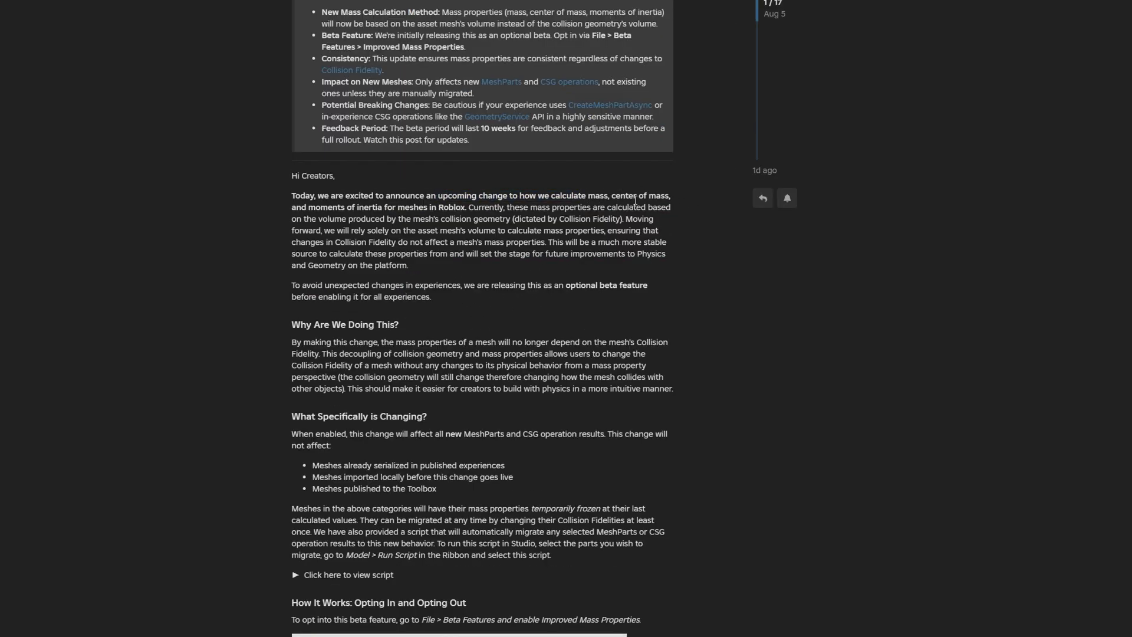
mouse_move(430, 221)
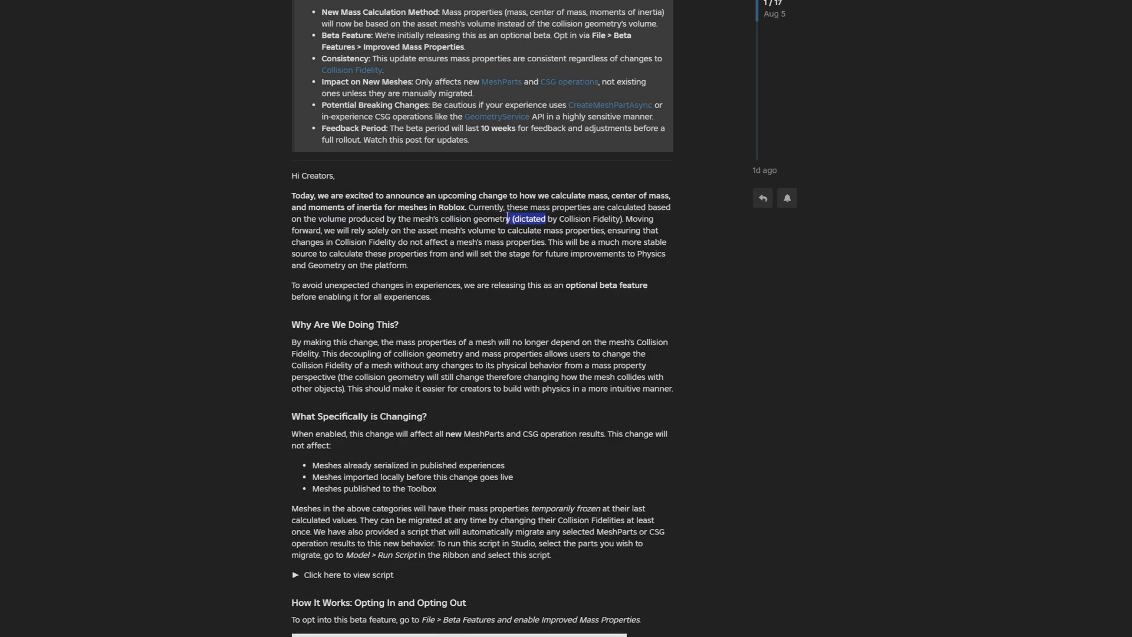
left_click_drag(509, 218, 619, 218)
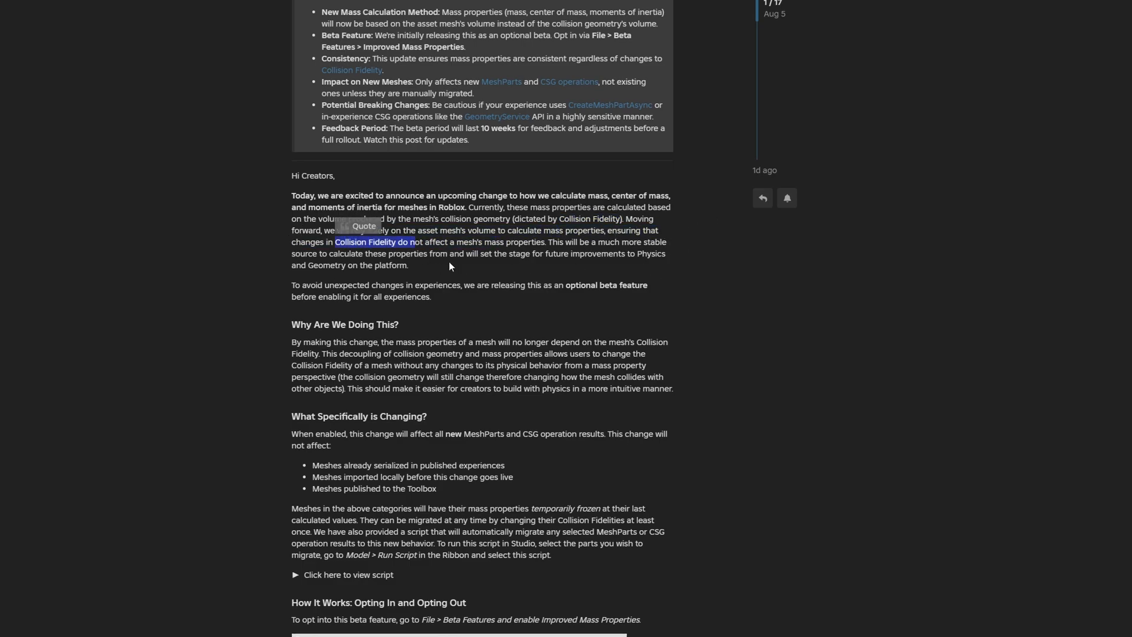
left_click_drag(334, 242, 527, 242)
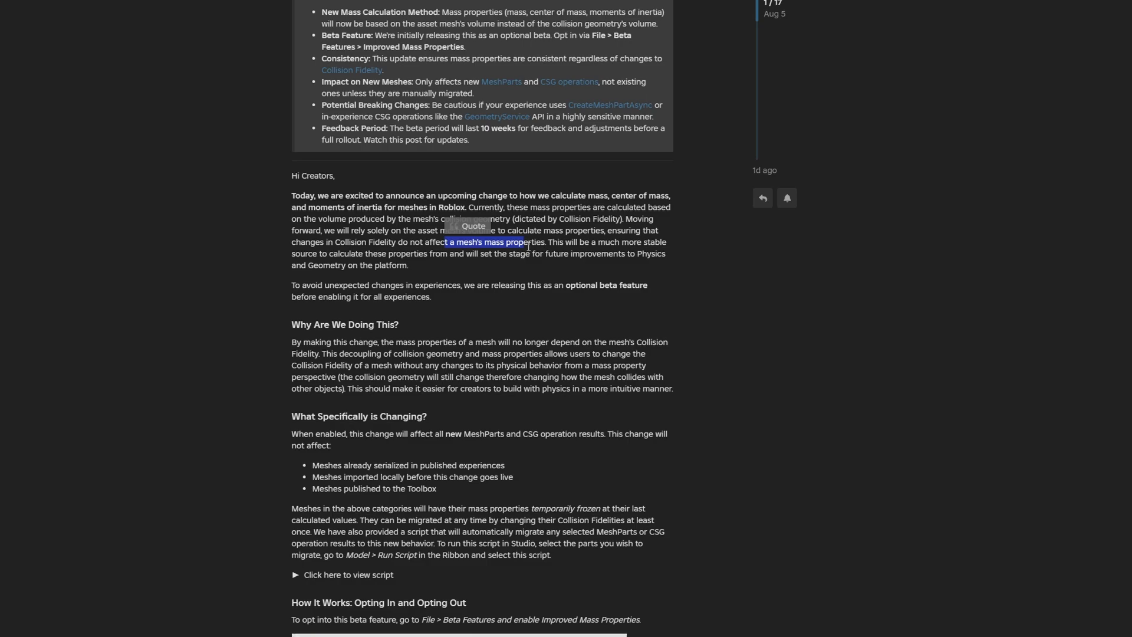
- Scroll into the migration script, highlighting 'Geometry on the platform' and what the change affects
scroll("down", 3)
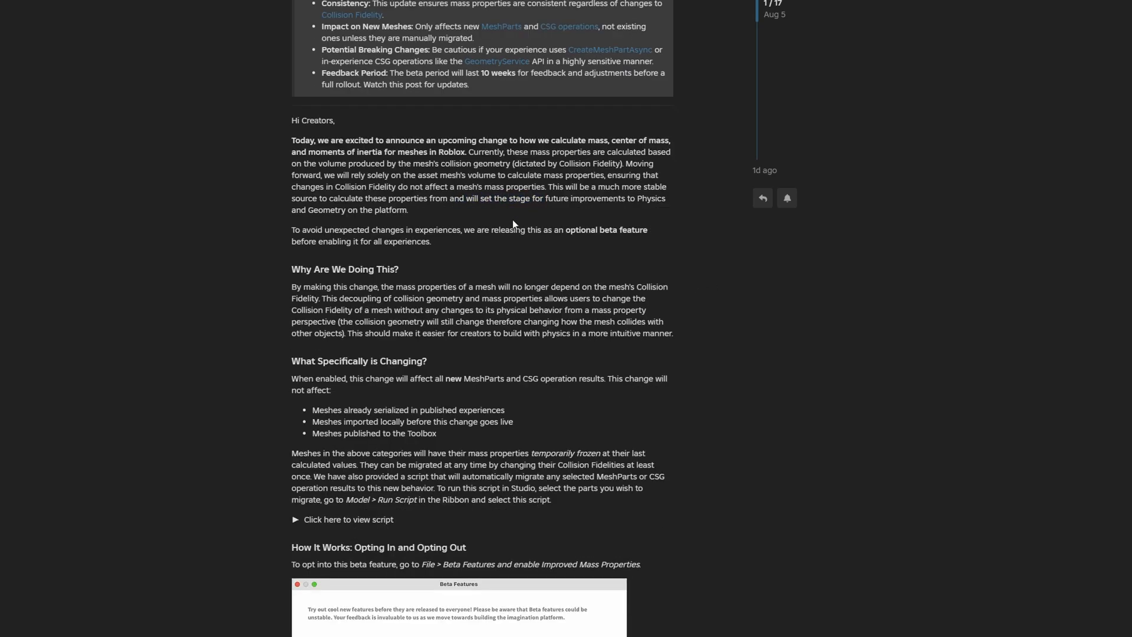
left_click_drag(570, 198, 664, 198)
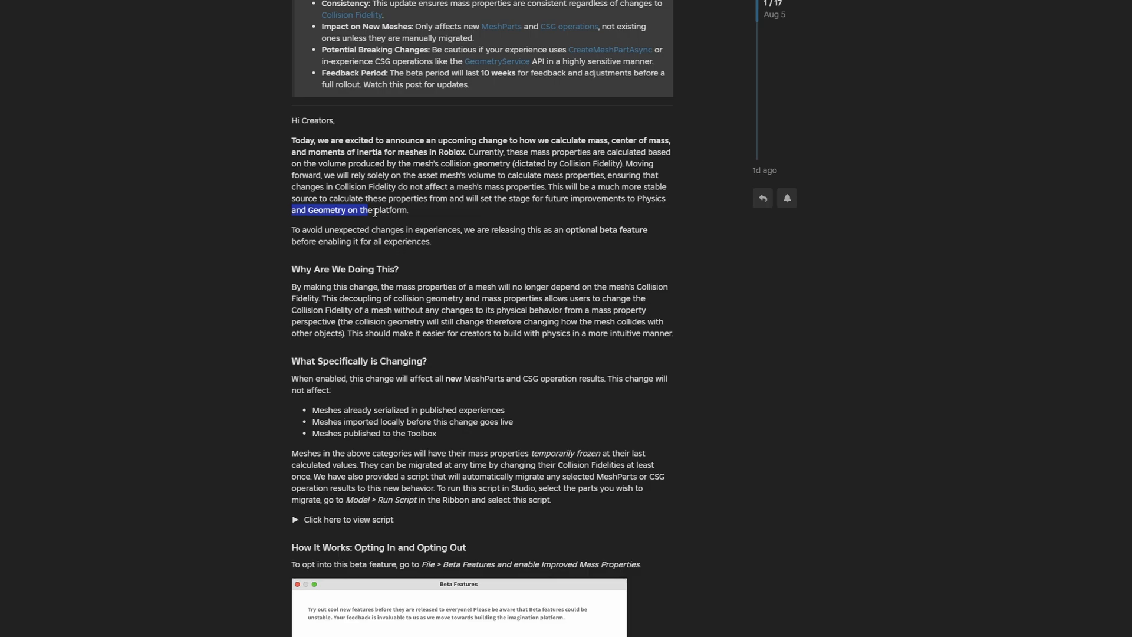
scroll("down", 3)
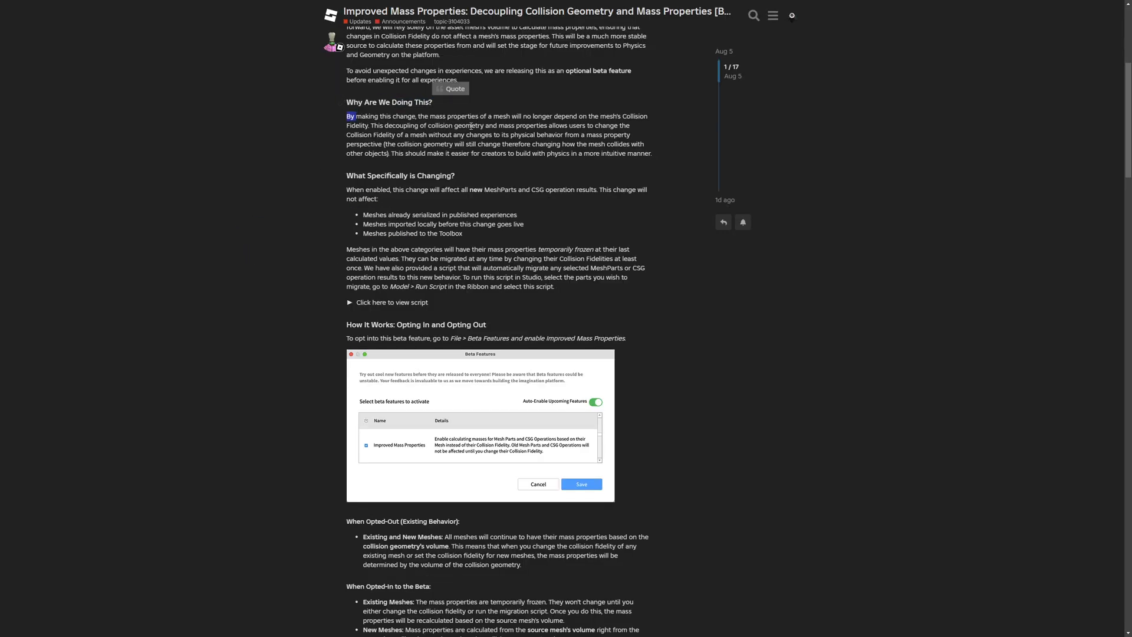
scroll("down", 3)
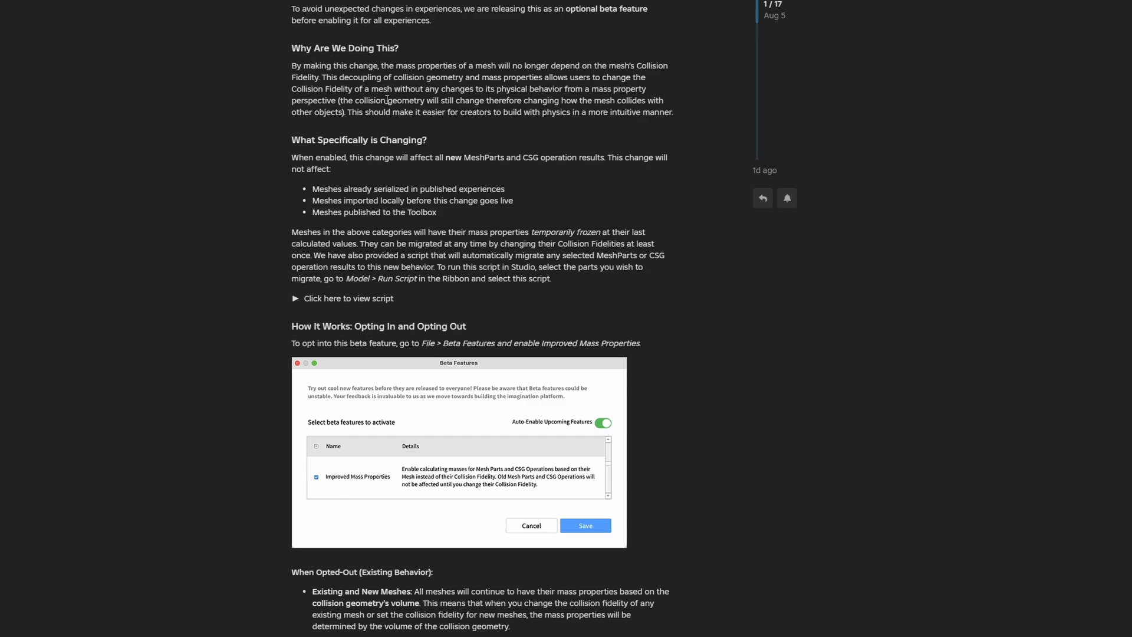
mouse_move(586, 153)
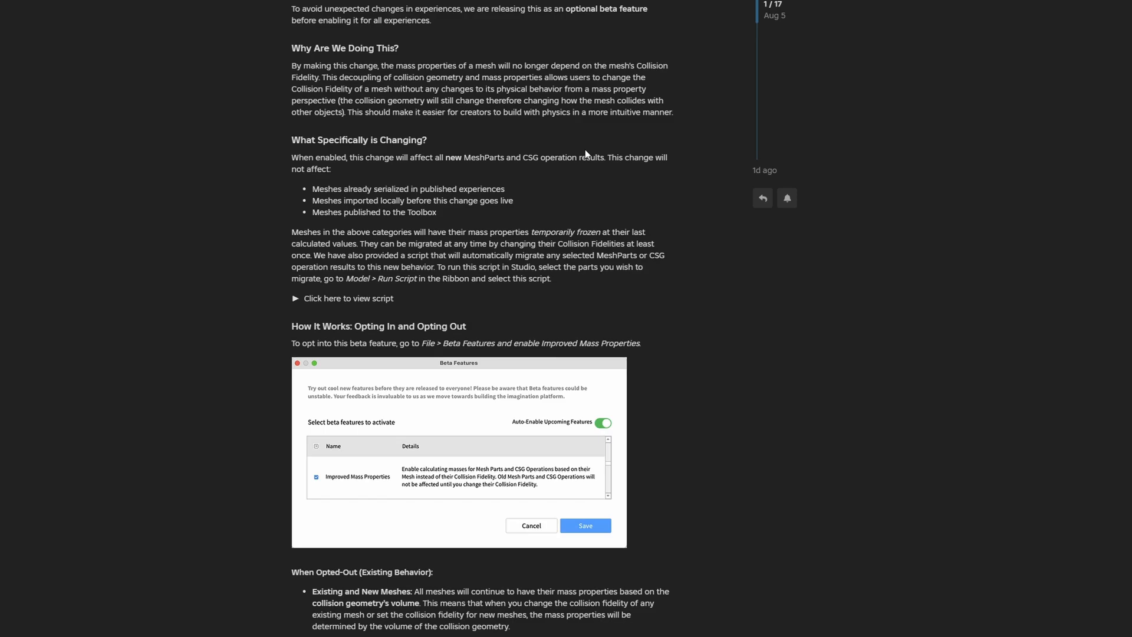
left_click_drag(515, 112, 574, 112)
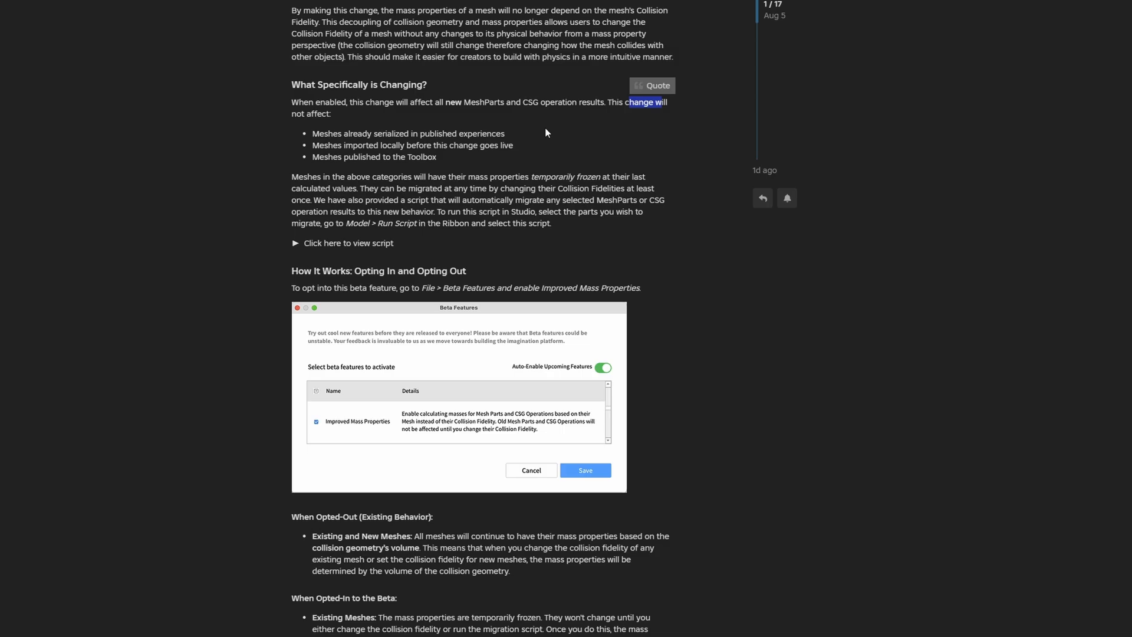
left_click_drag(322, 132, 457, 133)
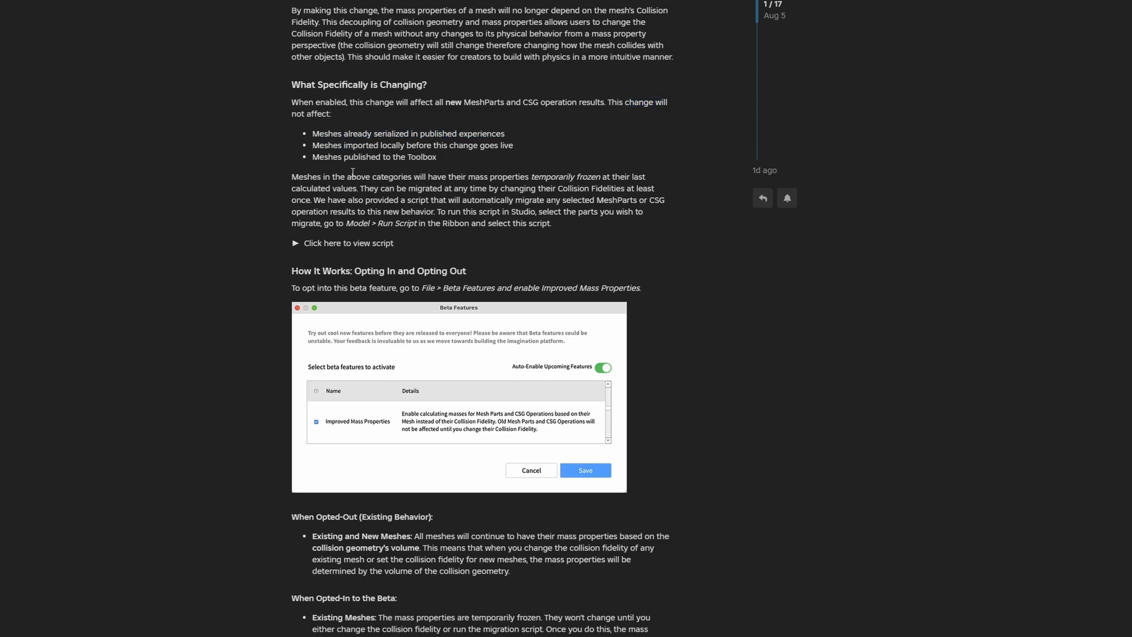
left_click_drag(343, 145, 477, 145)
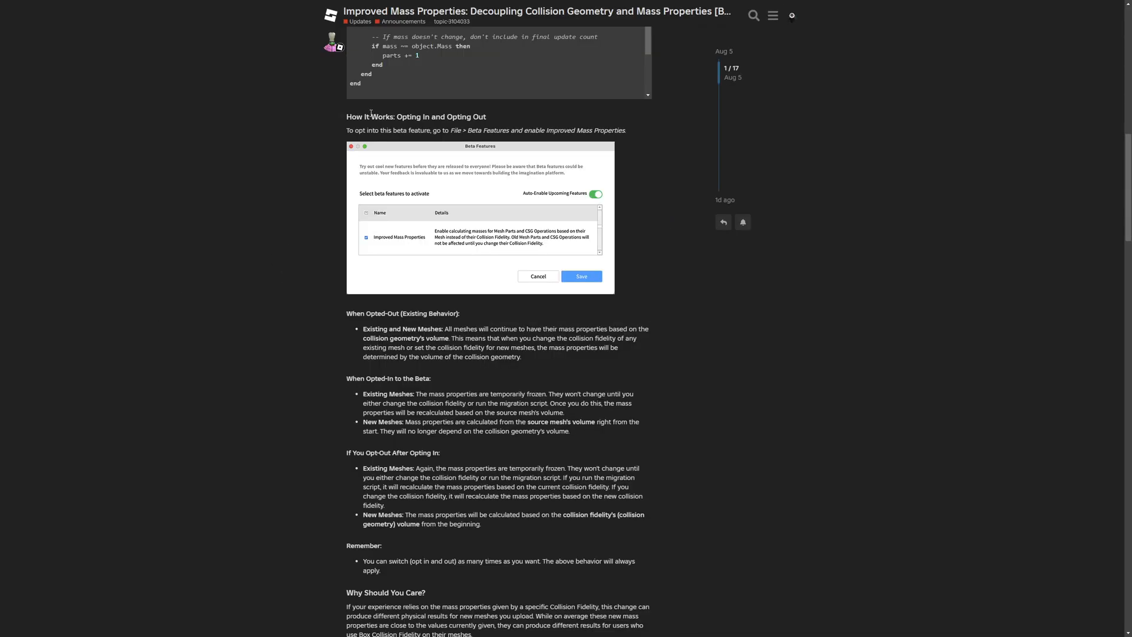
- Scroll down to the Potential Breaking Changes heading and select its text
scroll("down", 3)
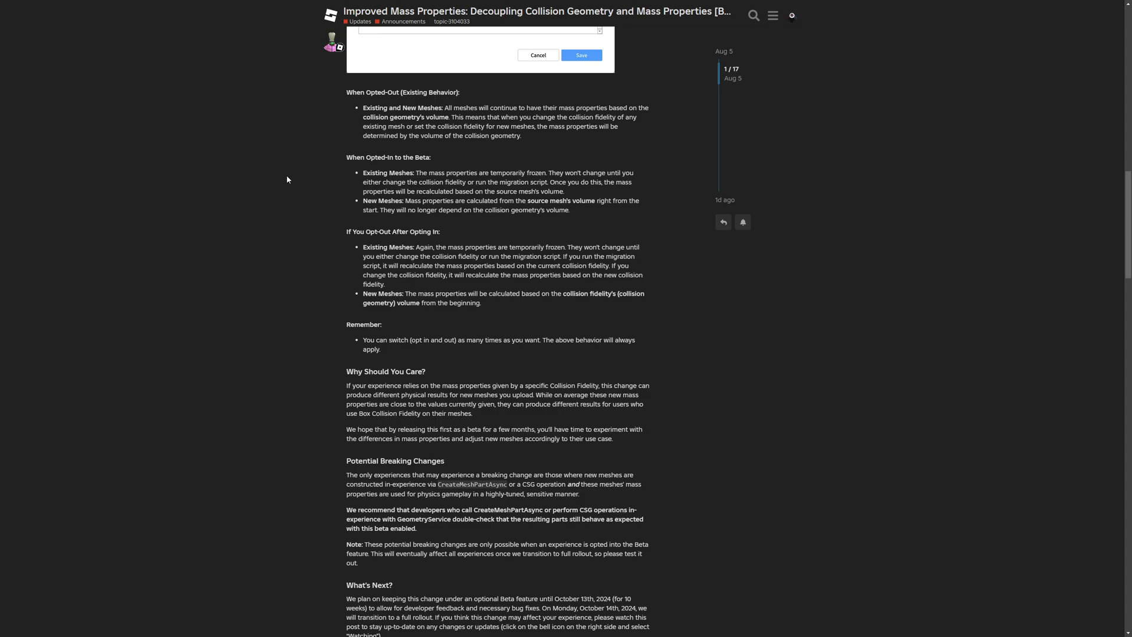
left_click_drag(363, 92, 453, 182)
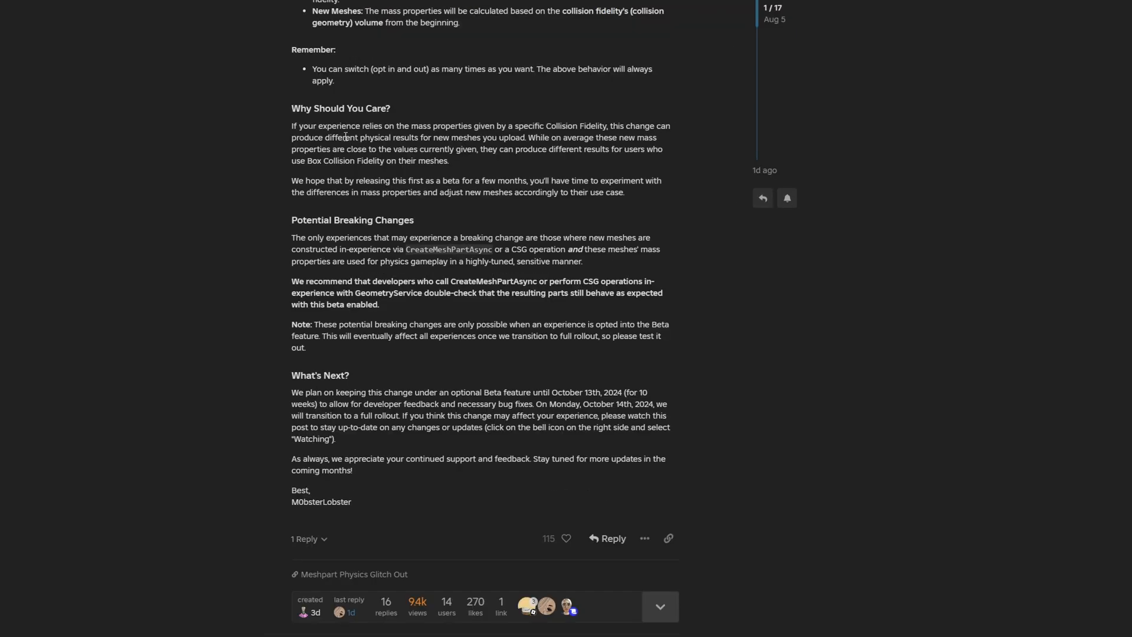
left_click_drag(309, 137, 381, 137)
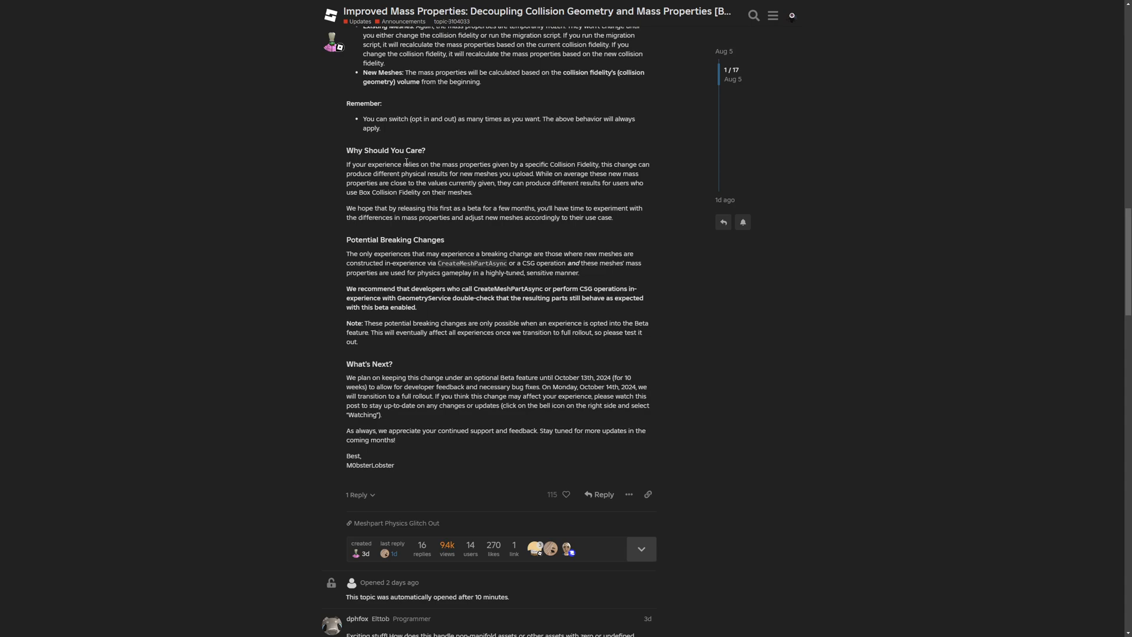
mouse_move(228, 250)
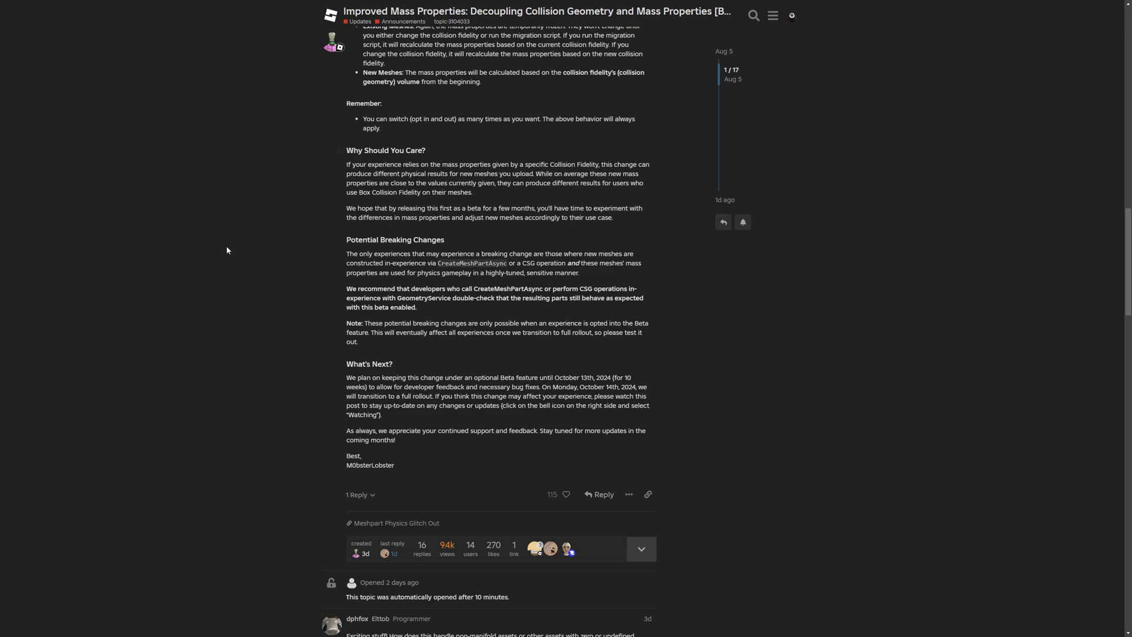
mouse_move(232, 206)
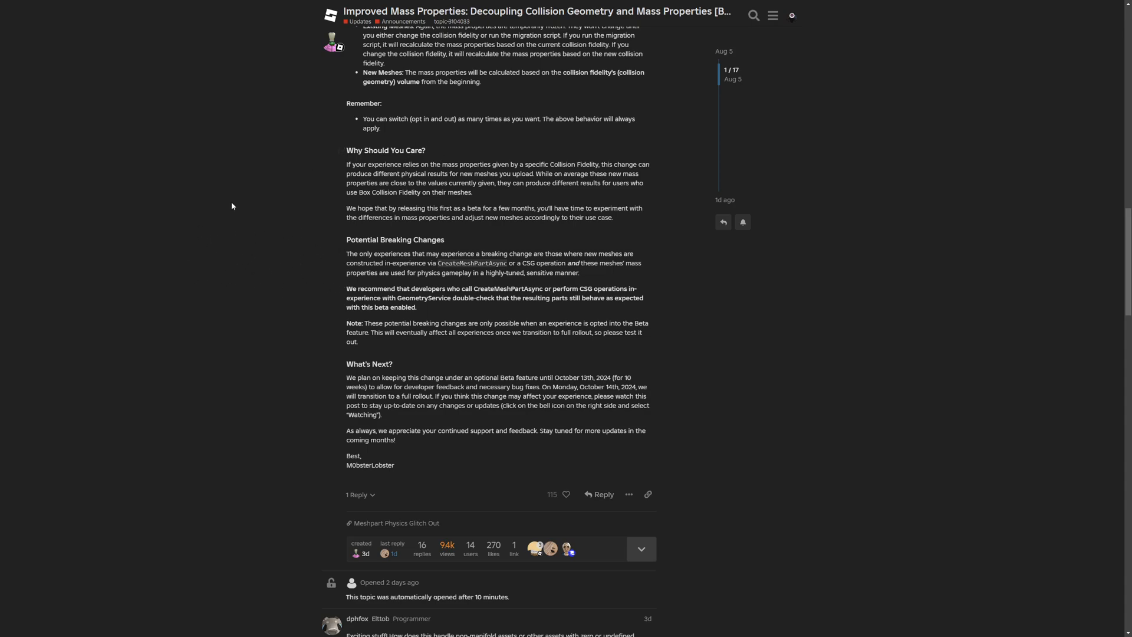
mouse_move(291, 282)
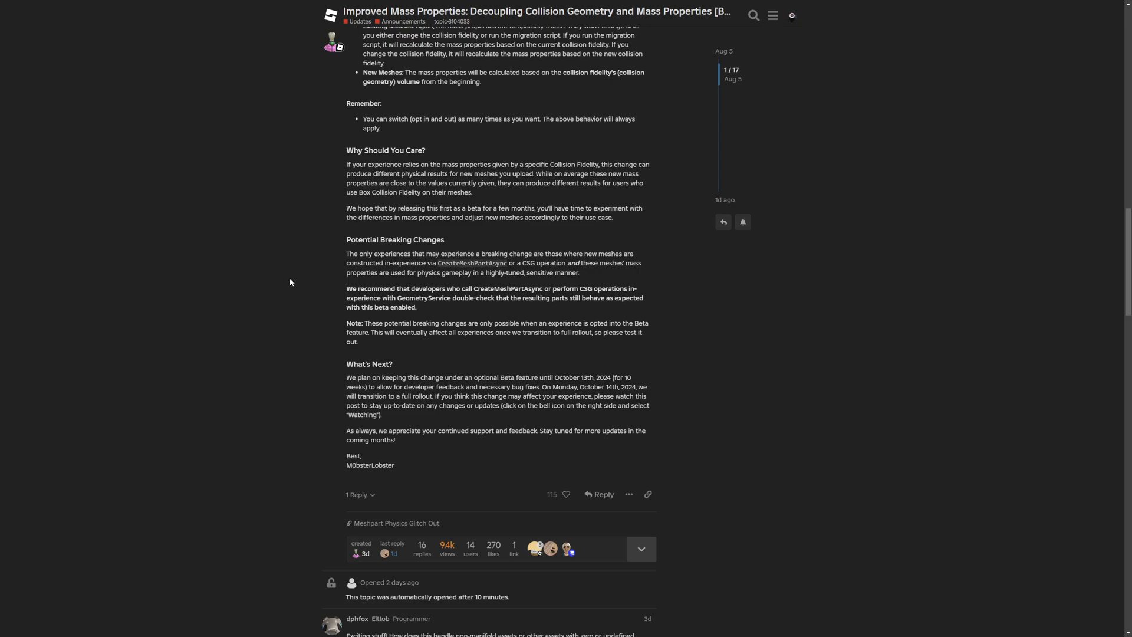
mouse_move(214, 252)
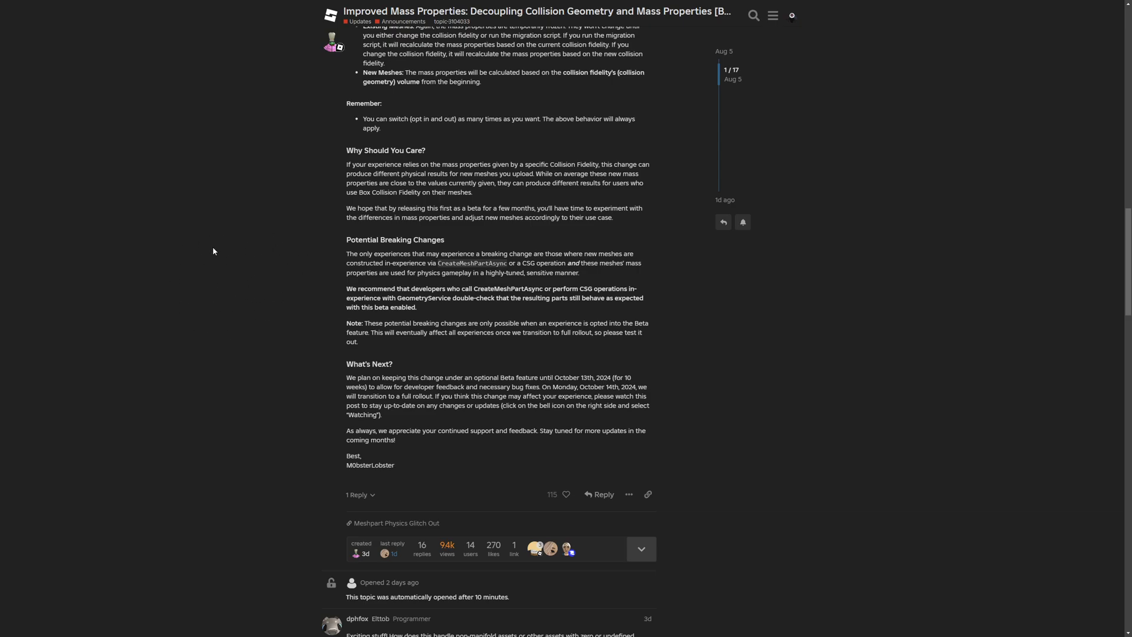
mouse_move(350, 203)
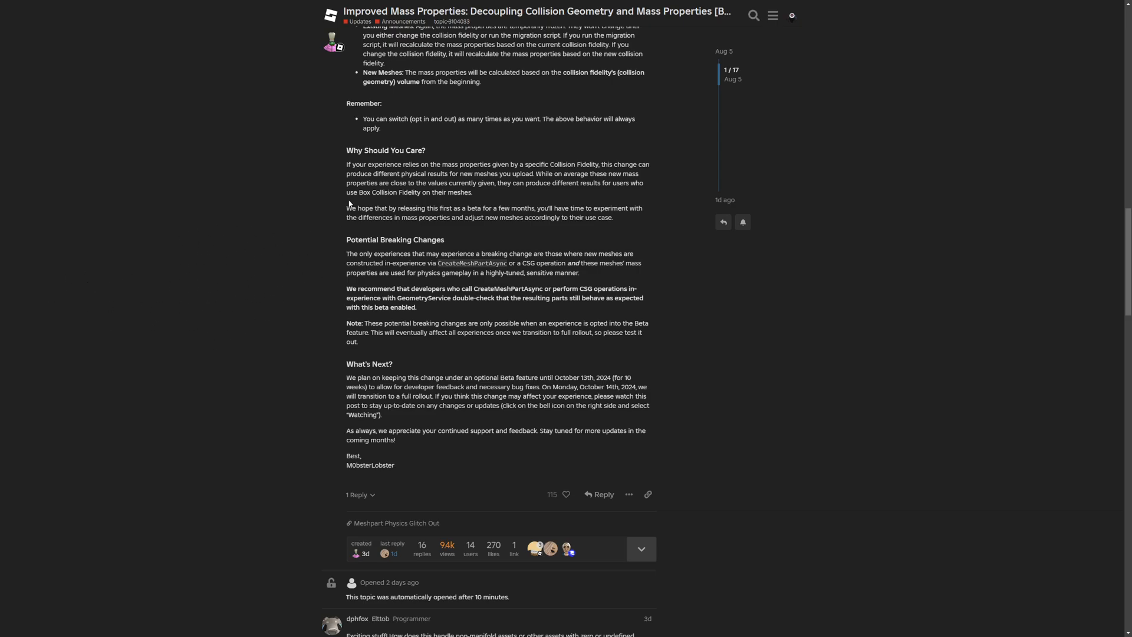
mouse_move(979, 355)
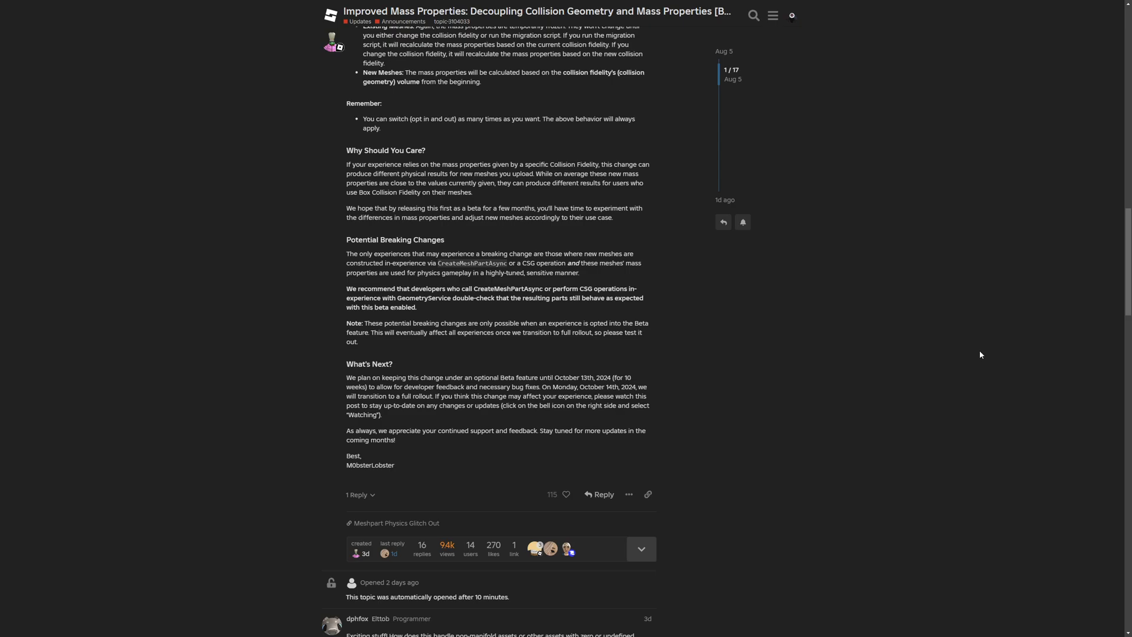
mouse_move(151, 255)
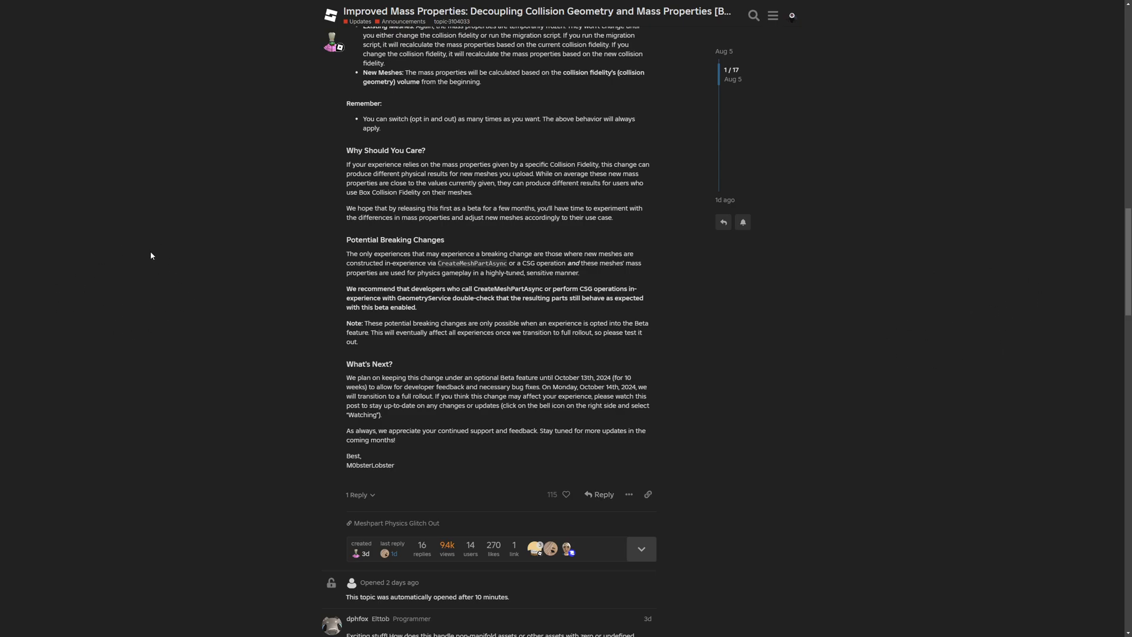
mouse_move(628, 553)
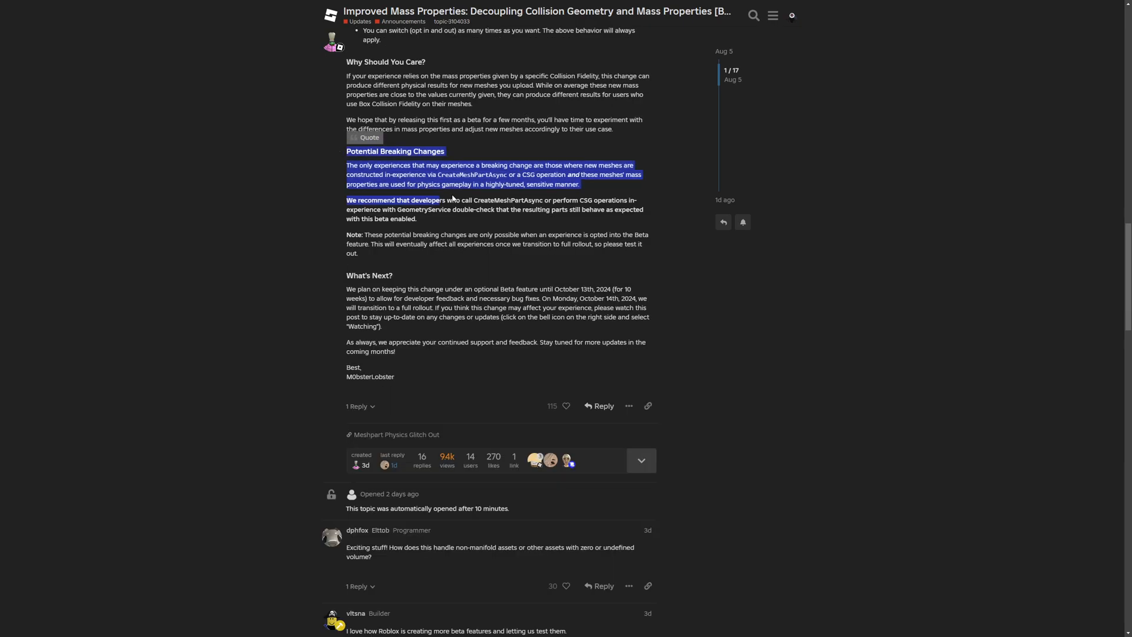
- Highlight the breaking-changes lines on physics gameplay use and which meshes may break
scroll("down", 3)
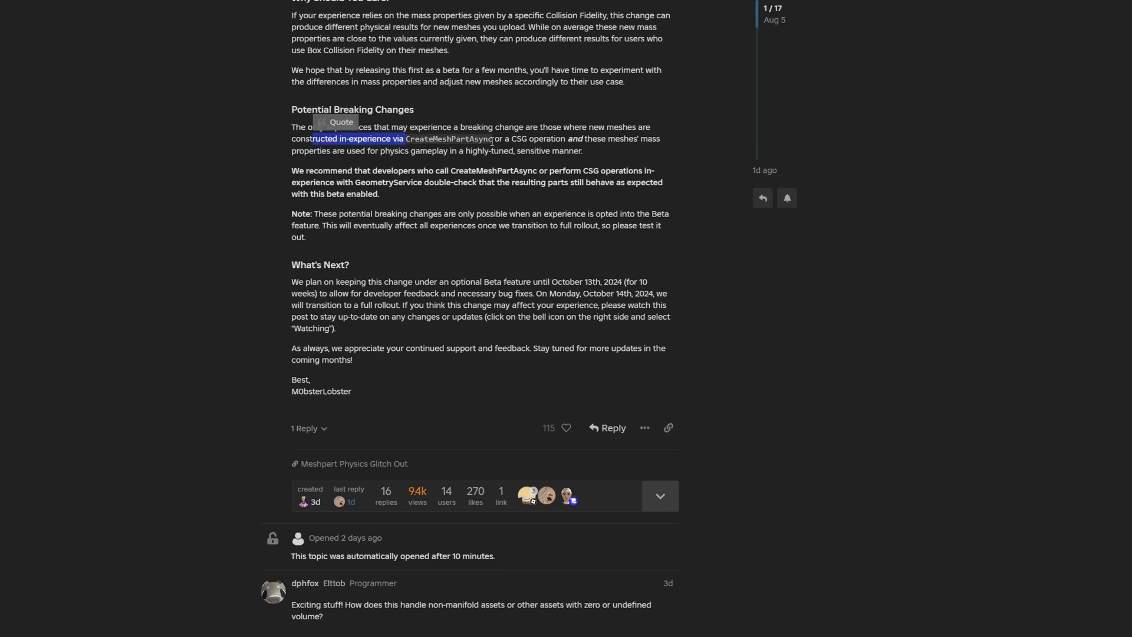
mouse_move(515, 138)
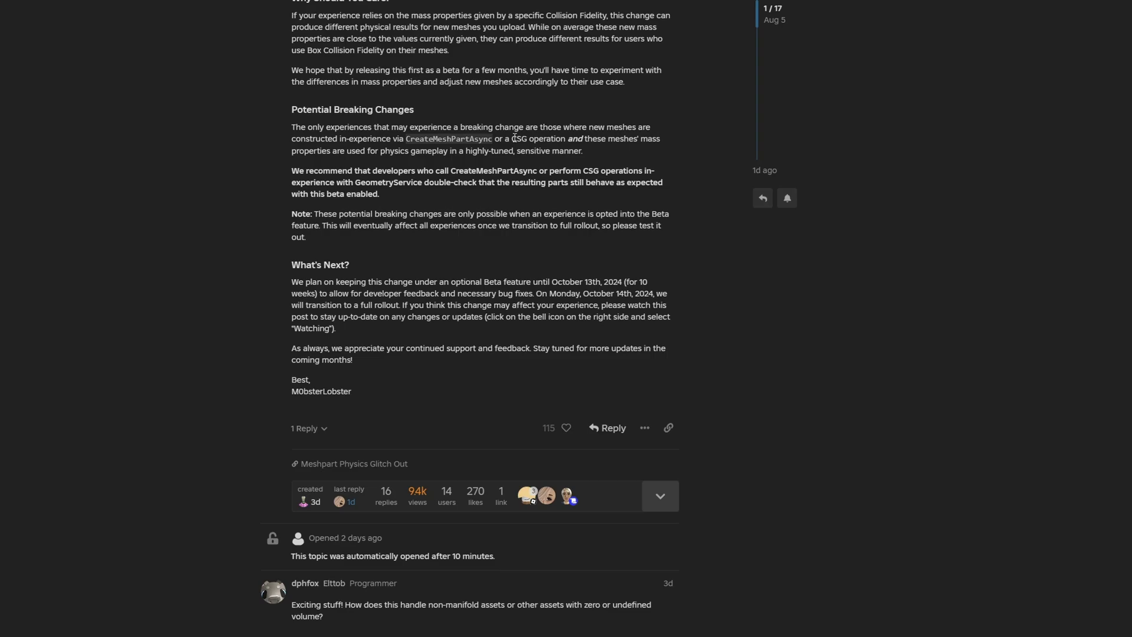
mouse_move(661, 157)
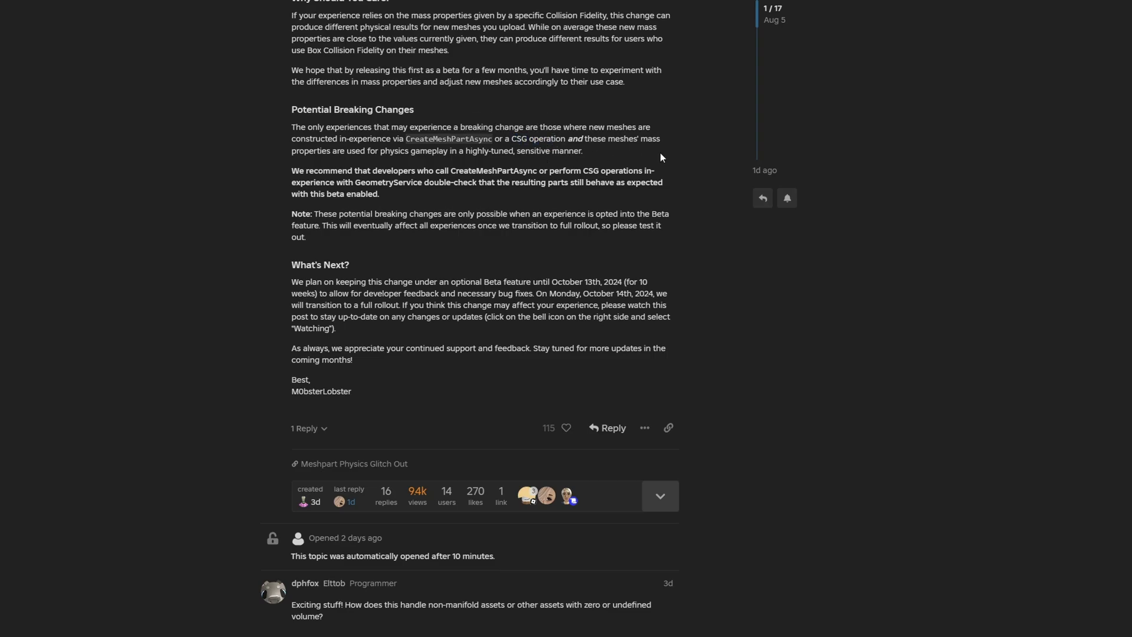
left_click_drag(587, 138, 658, 138)
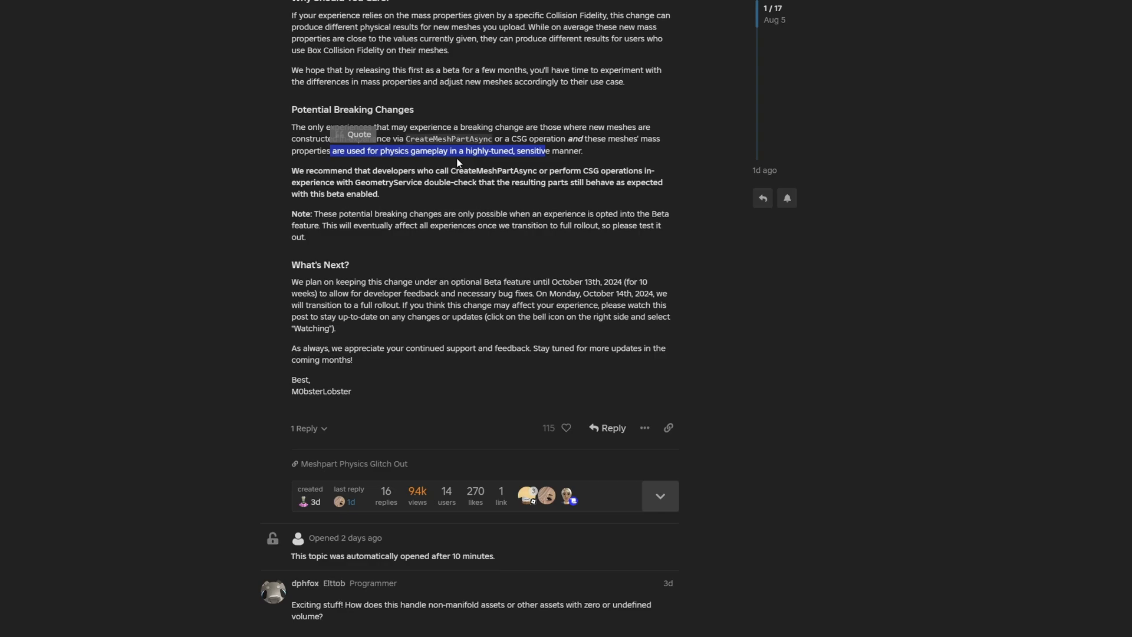
left_click(109, 197)
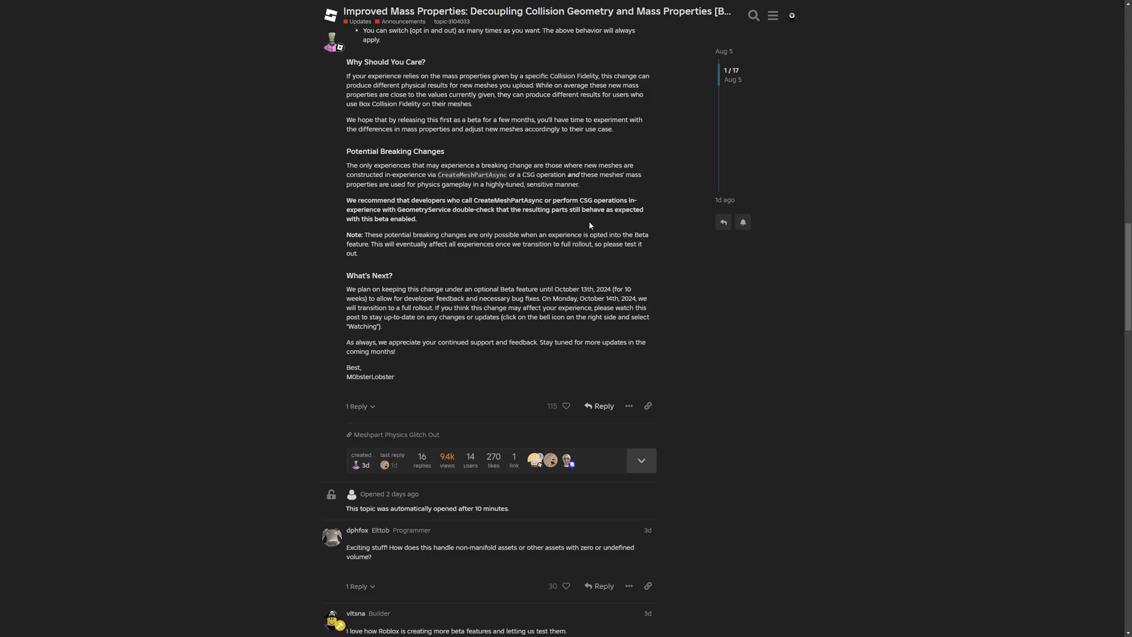
left_click_drag(401, 174, 578, 184)
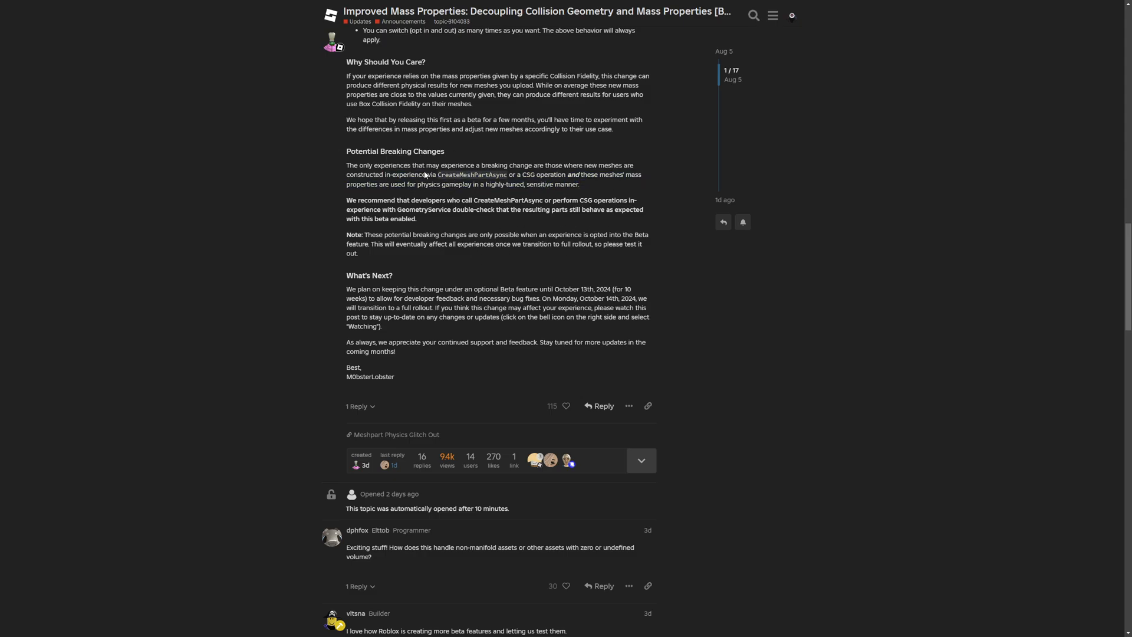
left_click_drag(509, 166, 578, 184)
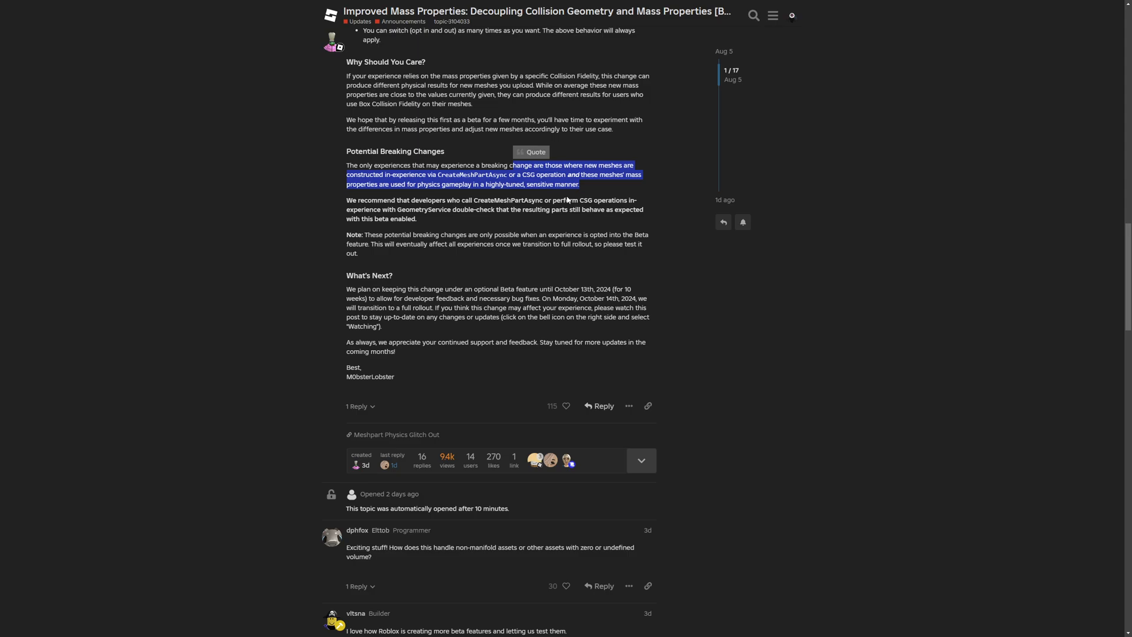
mouse_move(623, 192)
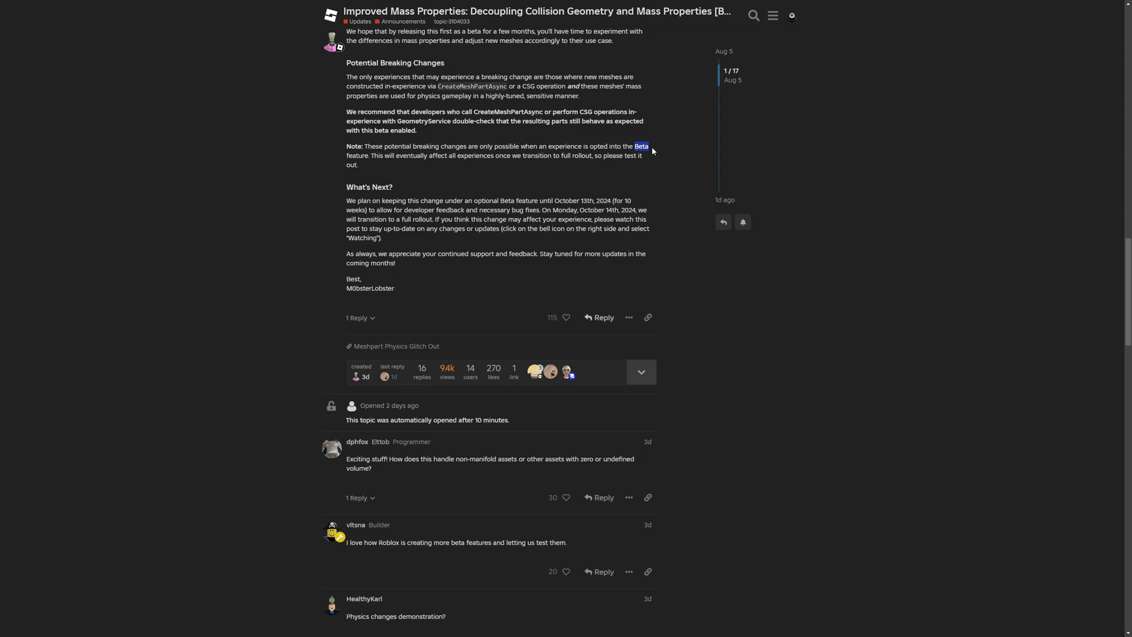
mouse_move(388, 164)
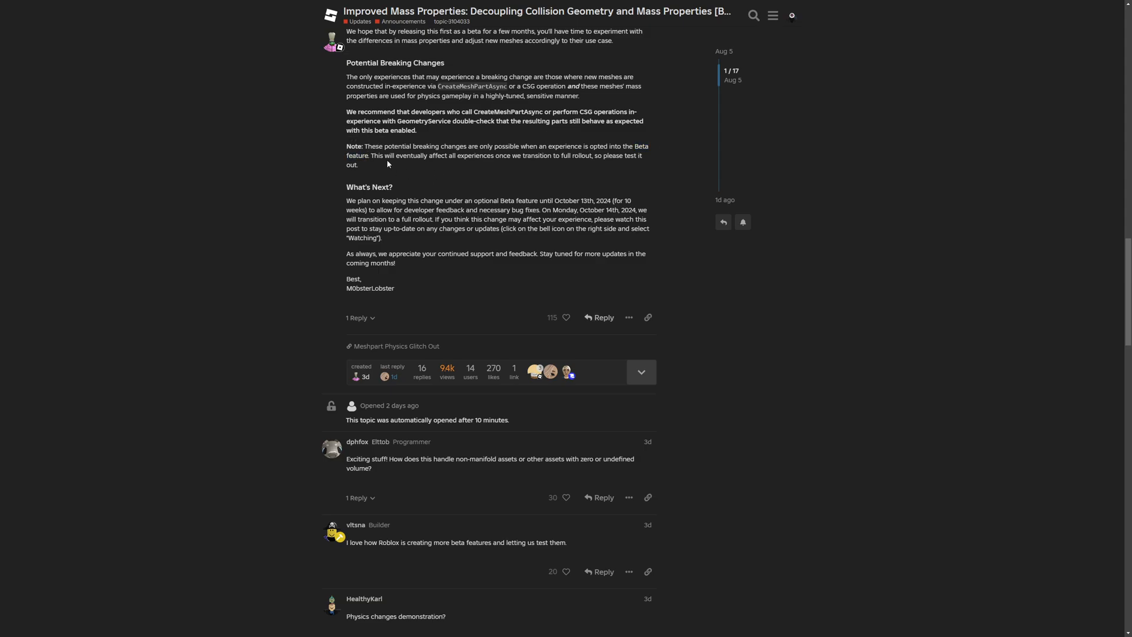
mouse_move(474, 172)
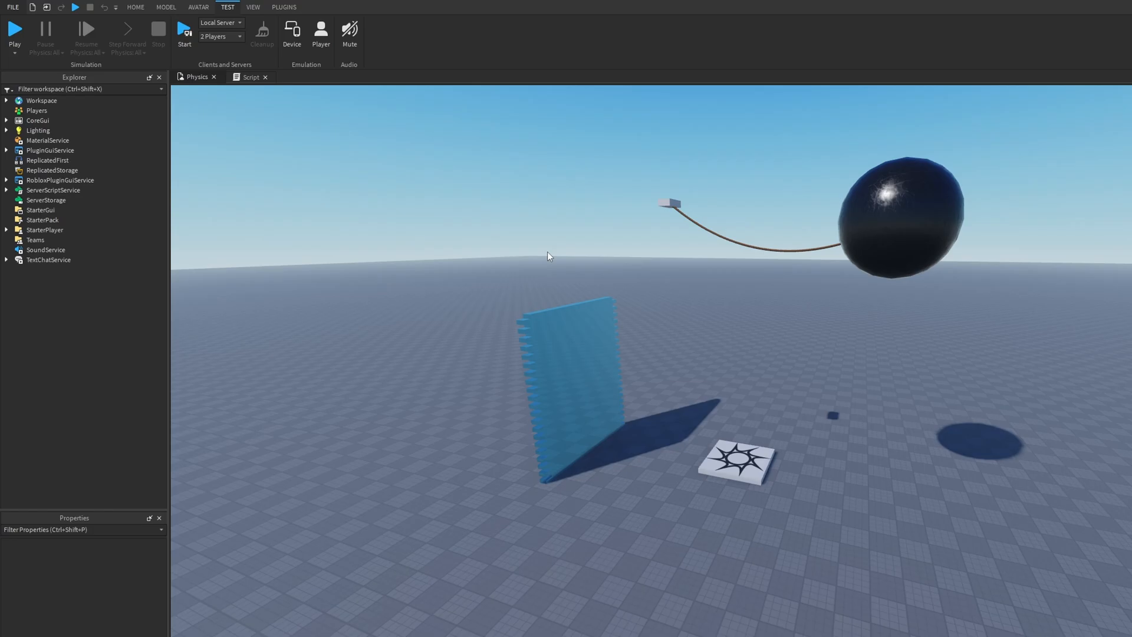
- Go to File > New to show the Baseplate template gallery
left_click(135, 7)
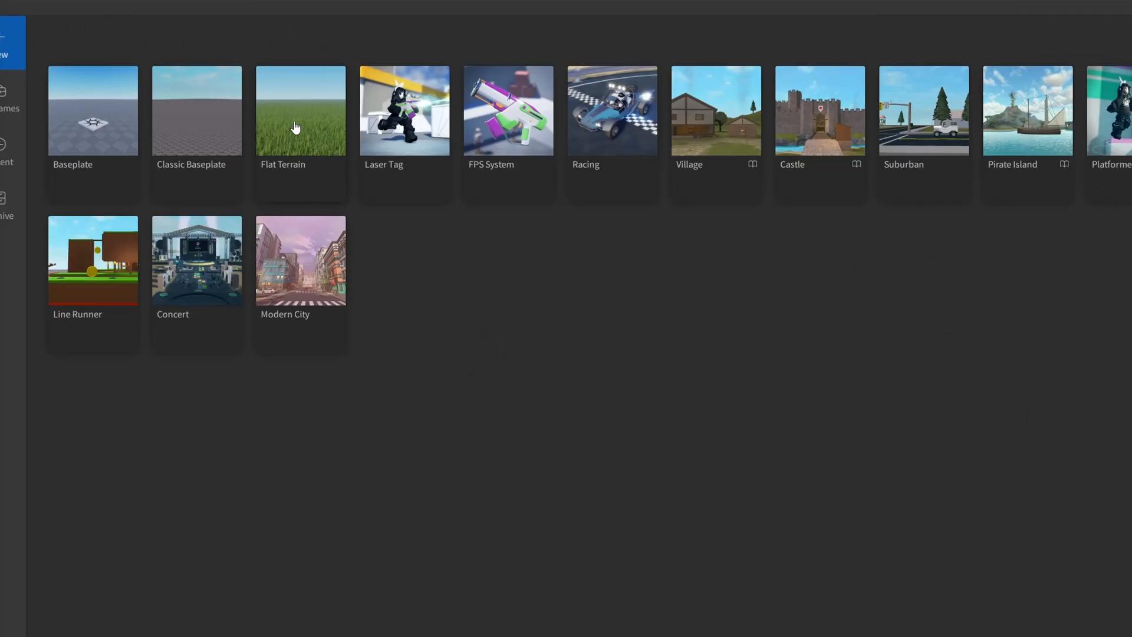
mouse_move(321, 129)
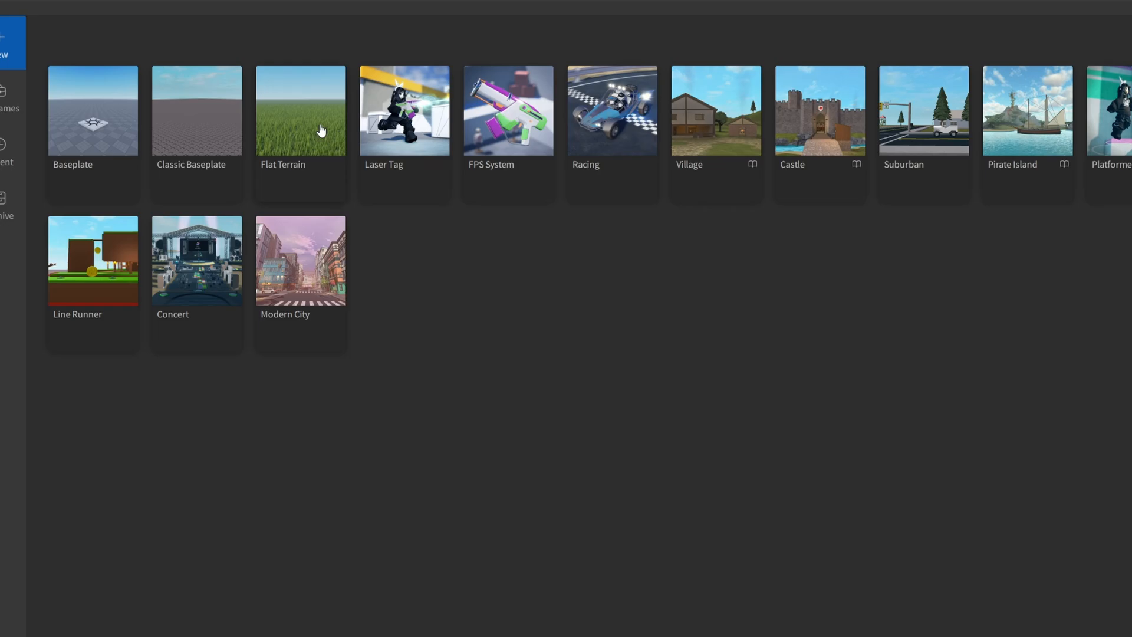
mouse_move(300, 155)
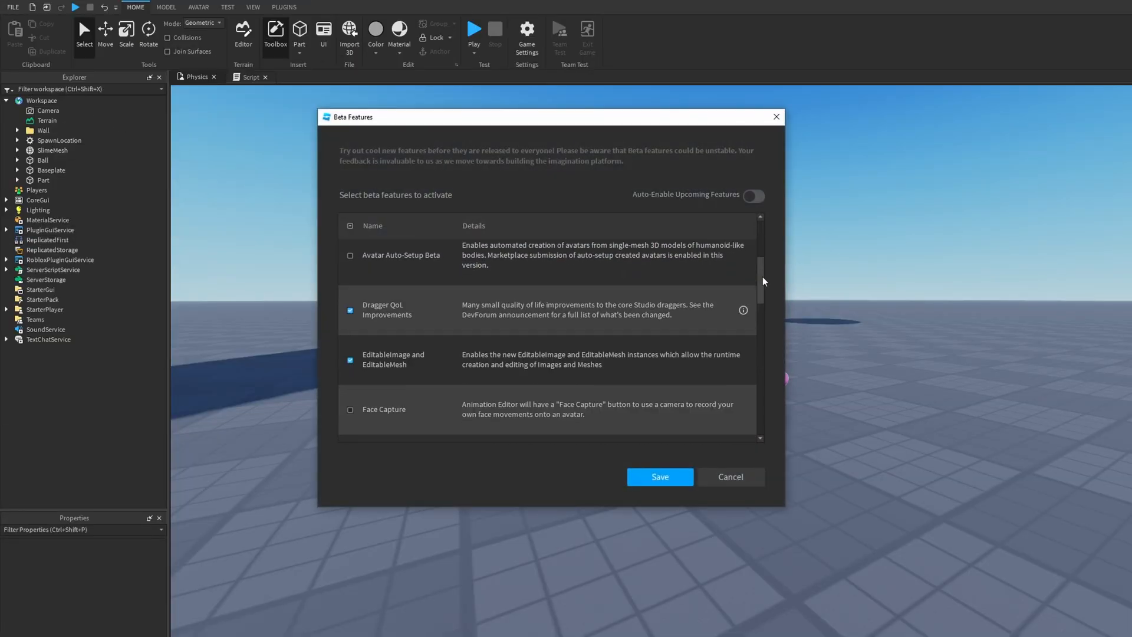
- Tick Improved Mass Properties in Beta Features and save the selection
scroll("down", 3)
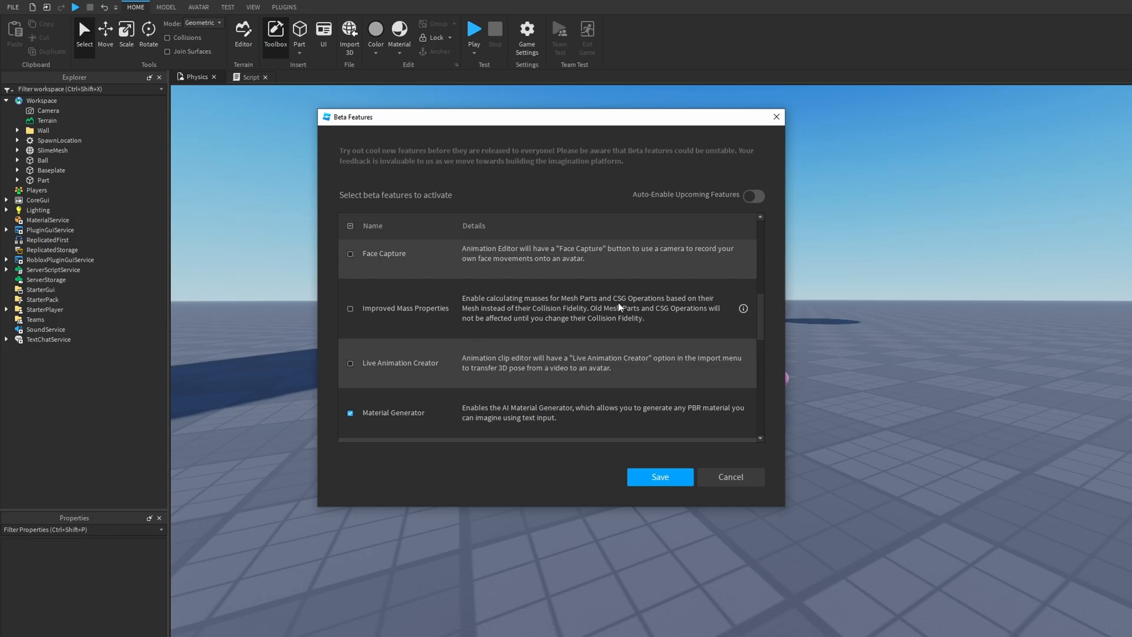
mouse_move(719, 305)
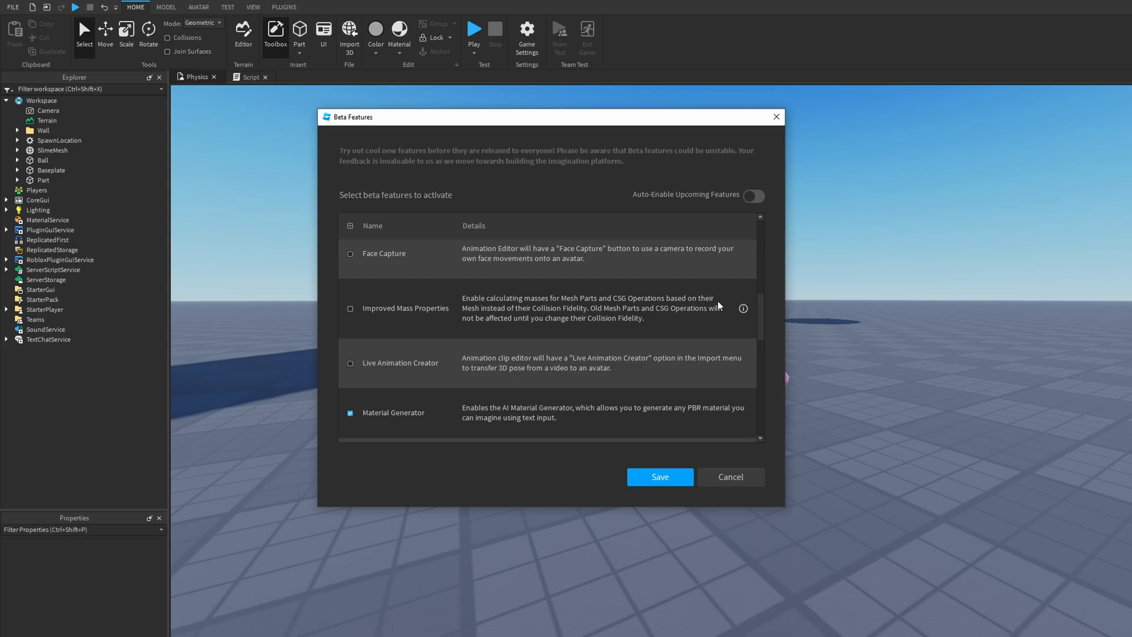
mouse_move(571, 314)
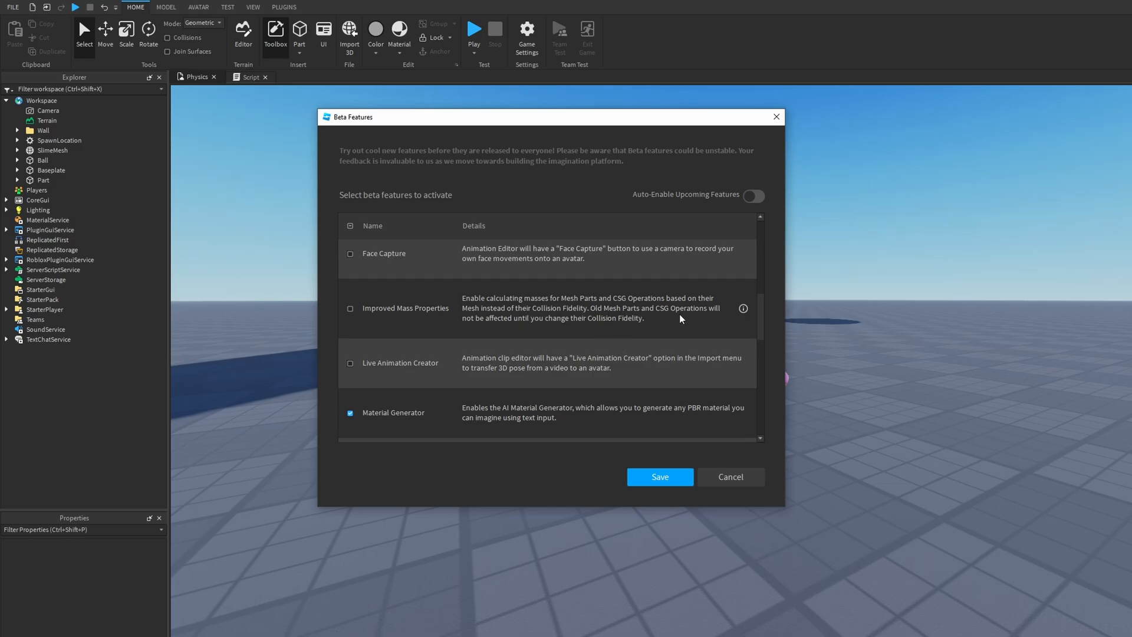
mouse_move(522, 329)
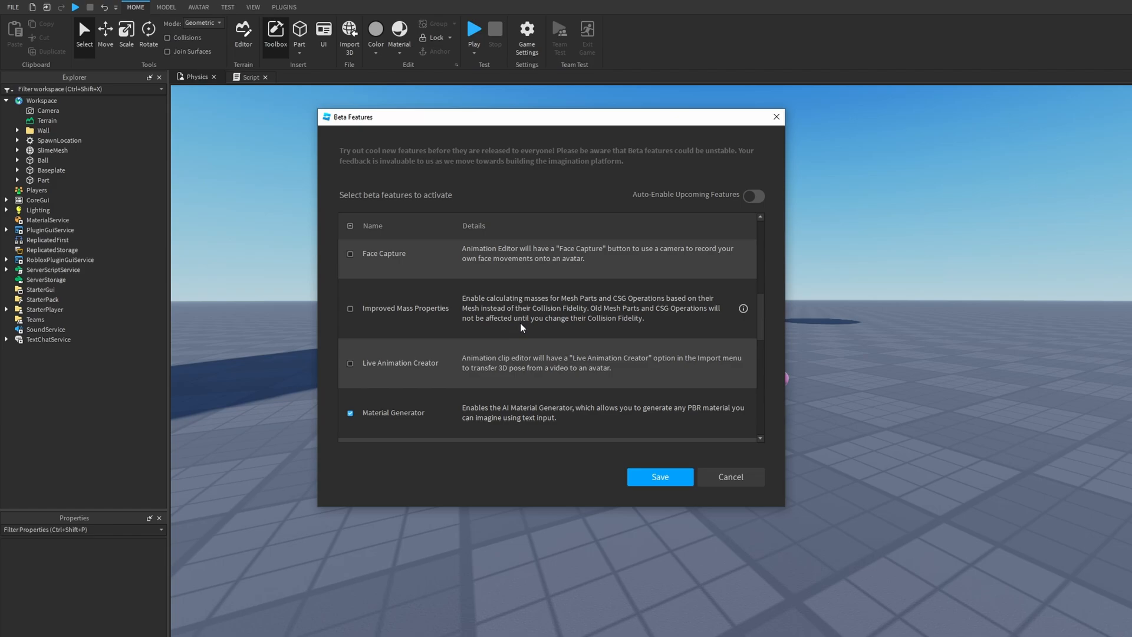
mouse_move(665, 338)
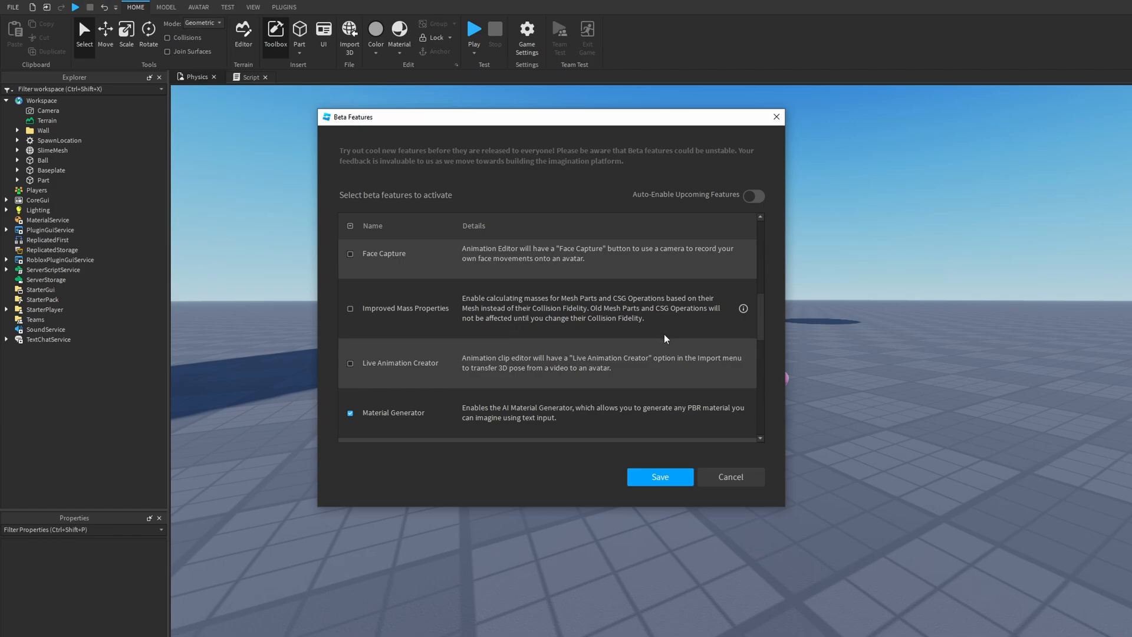
left_click(350, 307)
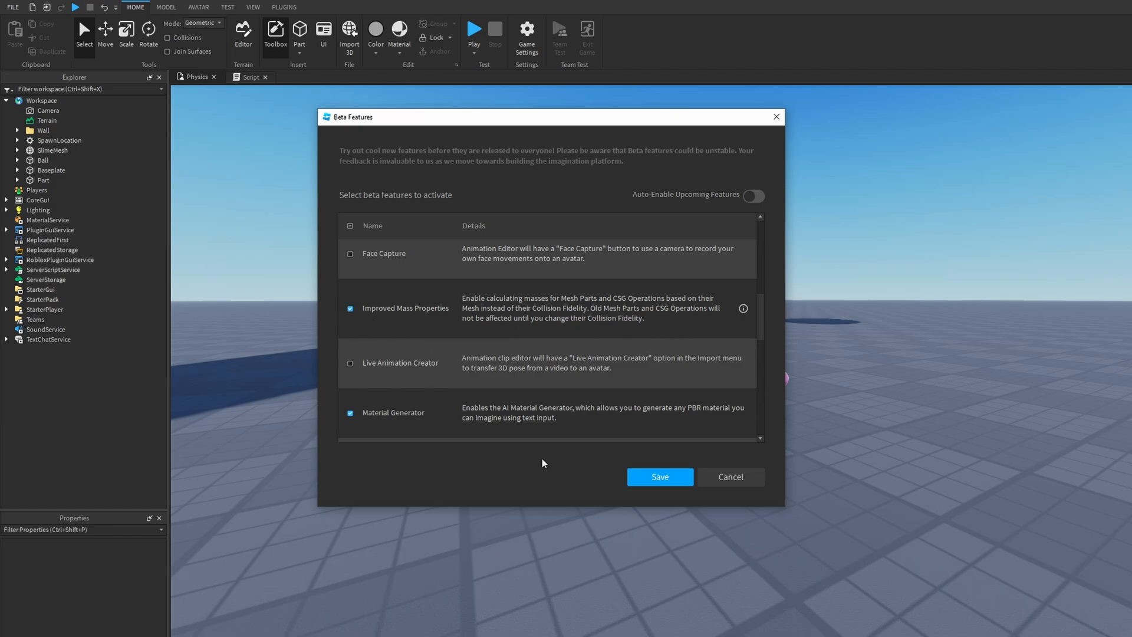
left_click(660, 477)
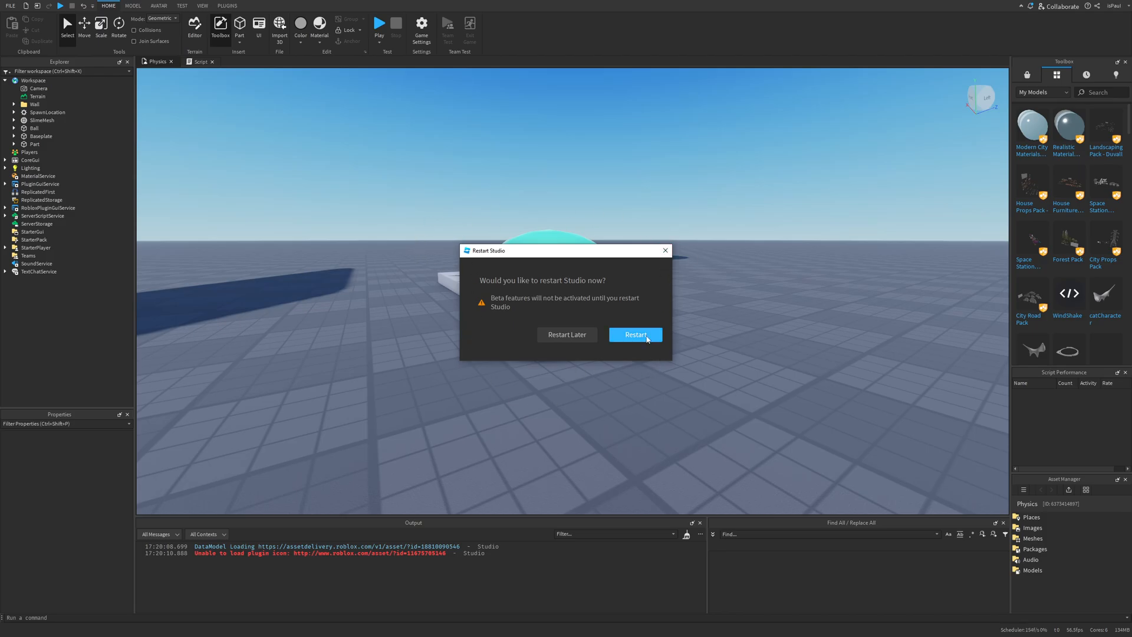
- Restart Studio, dismiss the saving notice, select the SlimeMesh, and start a playtest
left_click(635, 334)
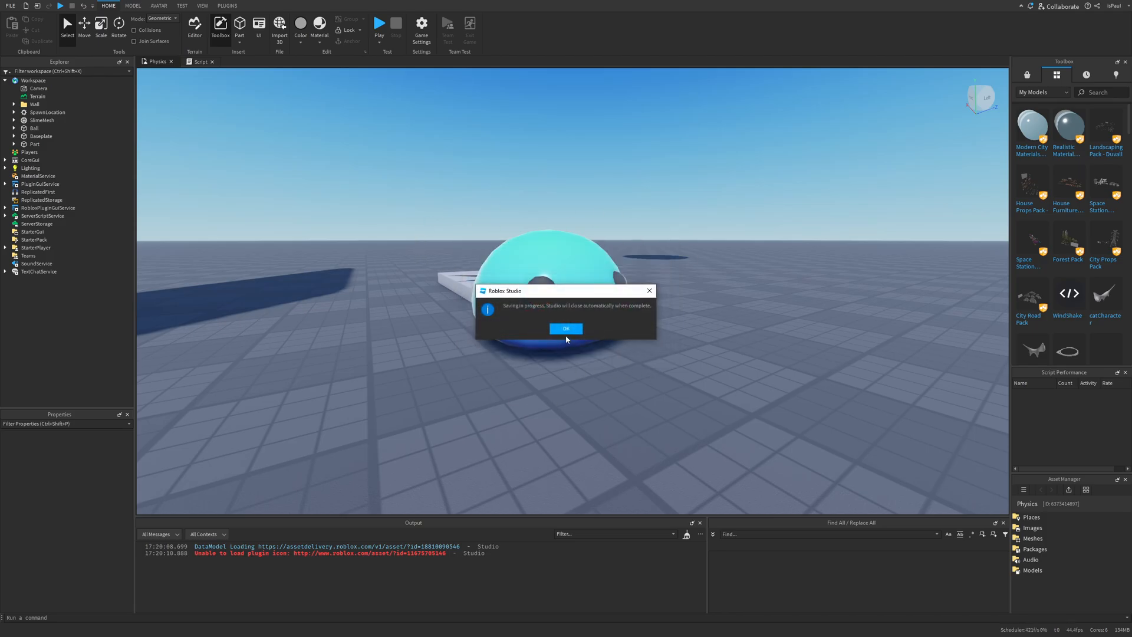
left_click(566, 328)
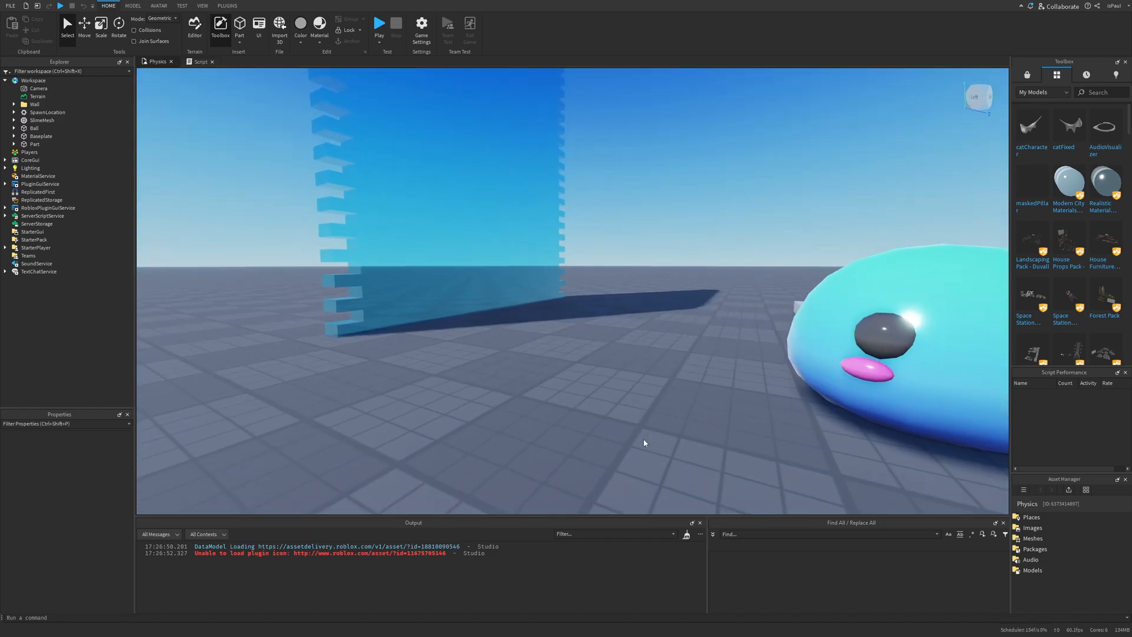
left_click(42, 119)
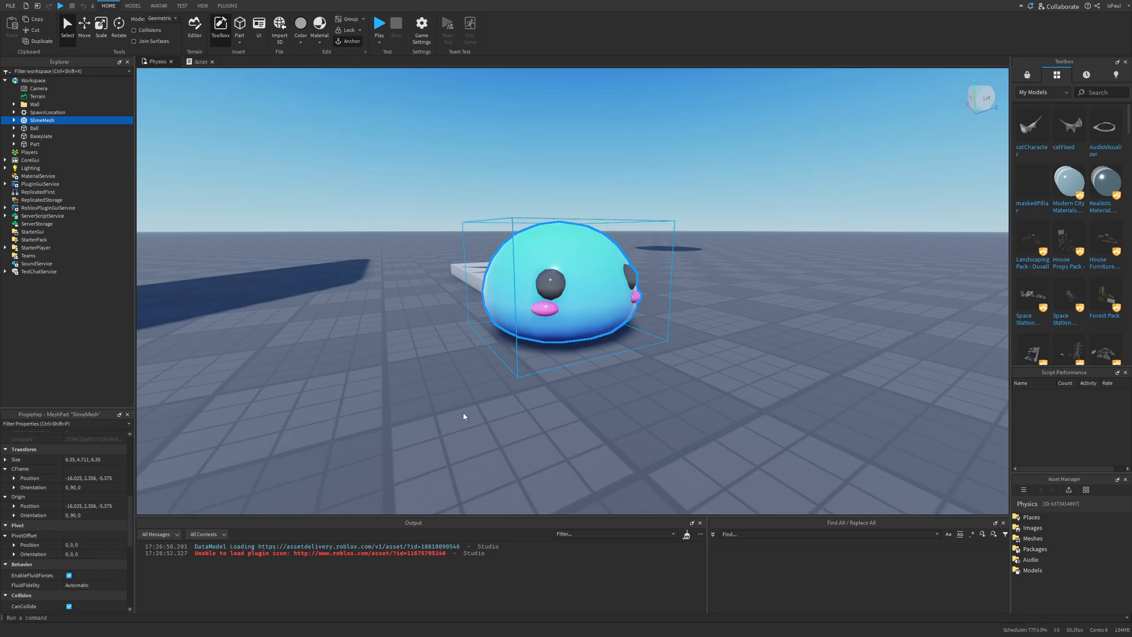
scroll("down", 3)
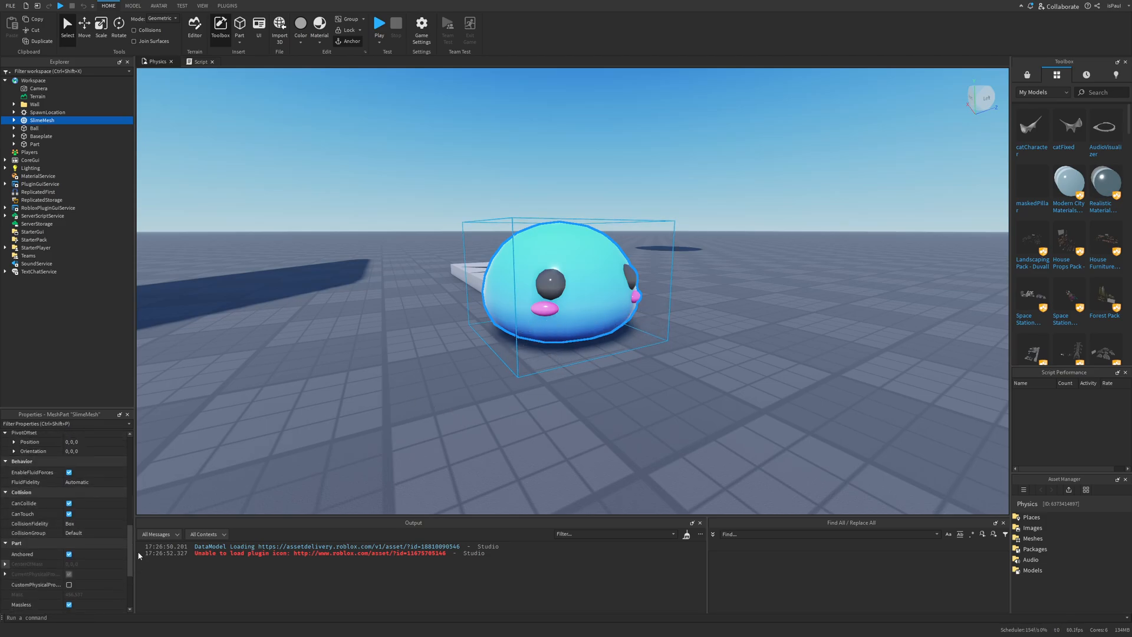
left_click(384, 23)
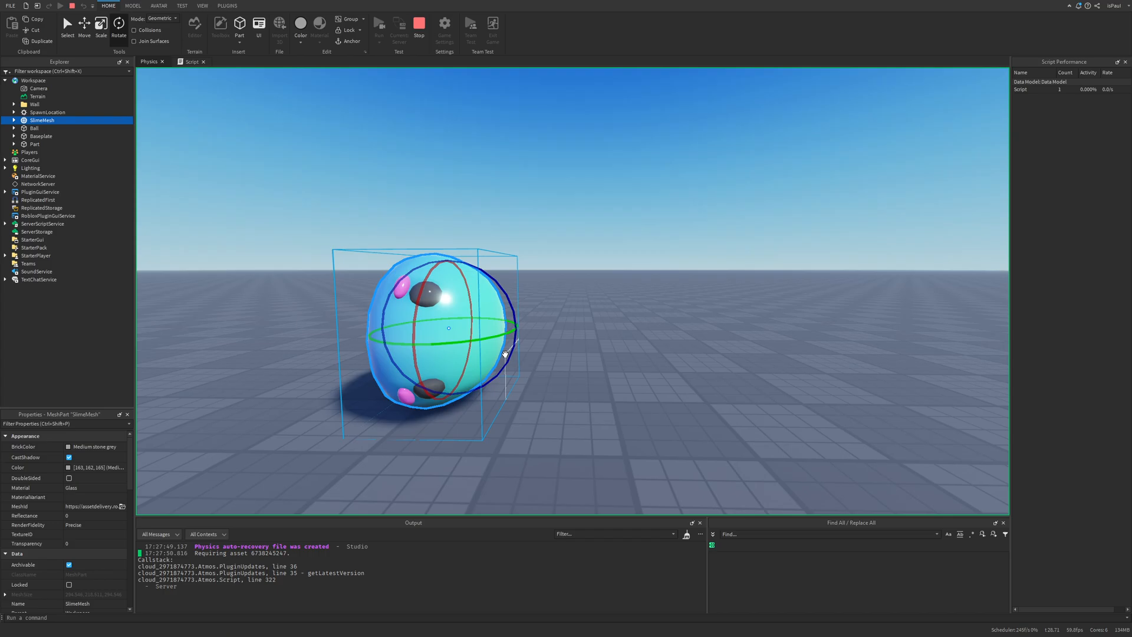
- Rotate the slime upright and open its CollisionFidelity dropdown, currently Box
left_click_drag(505, 354, 590, 348)
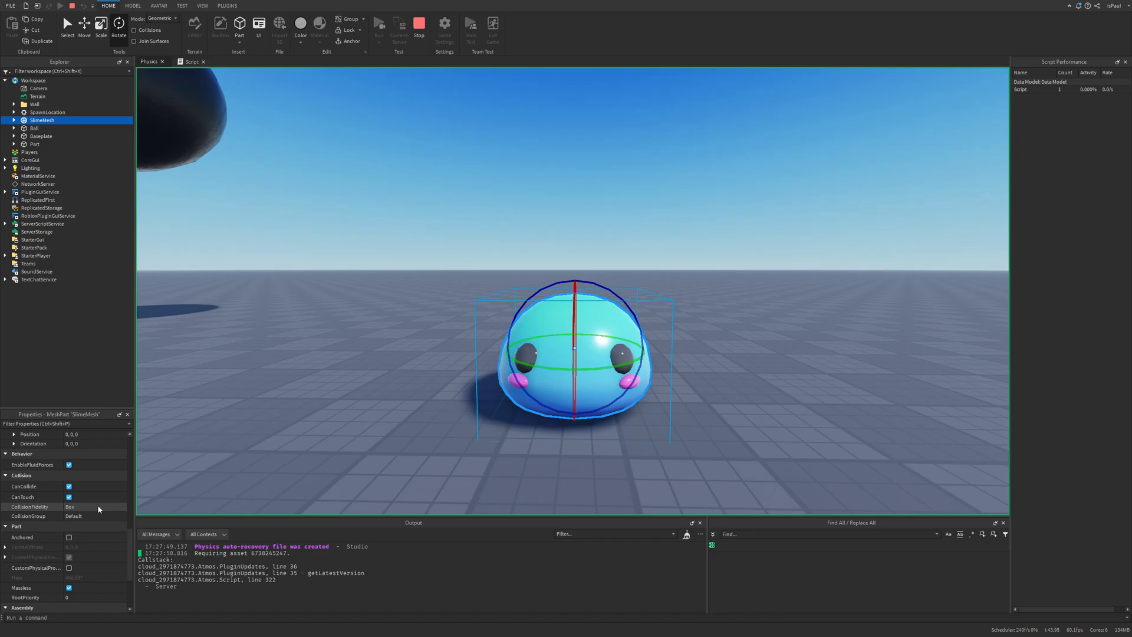
left_click(89, 507)
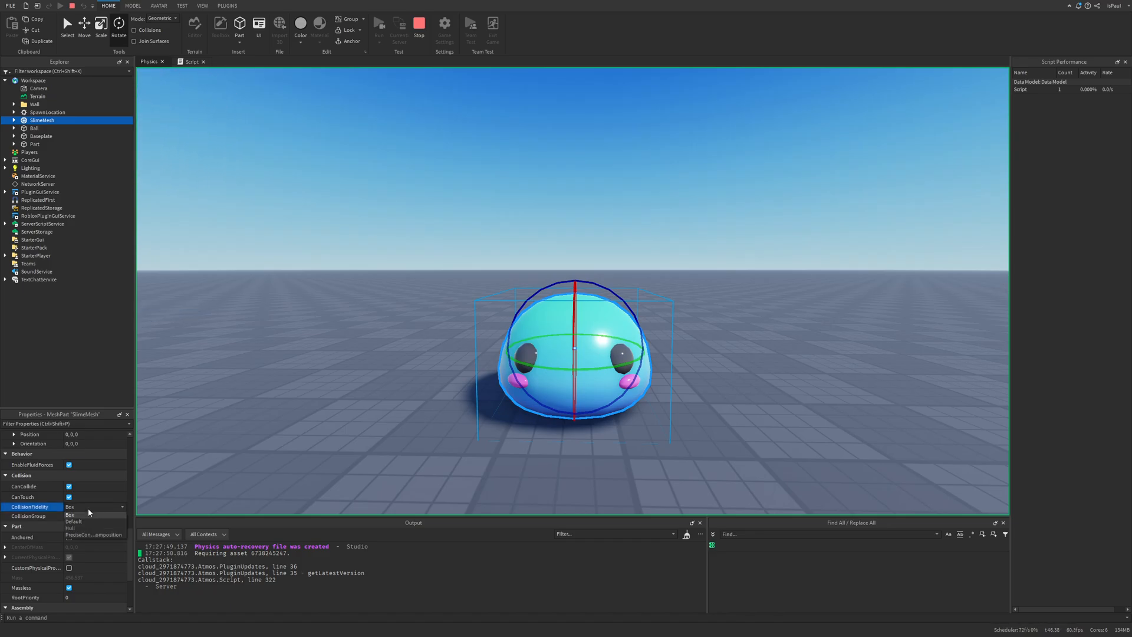
mouse_move(451, 420)
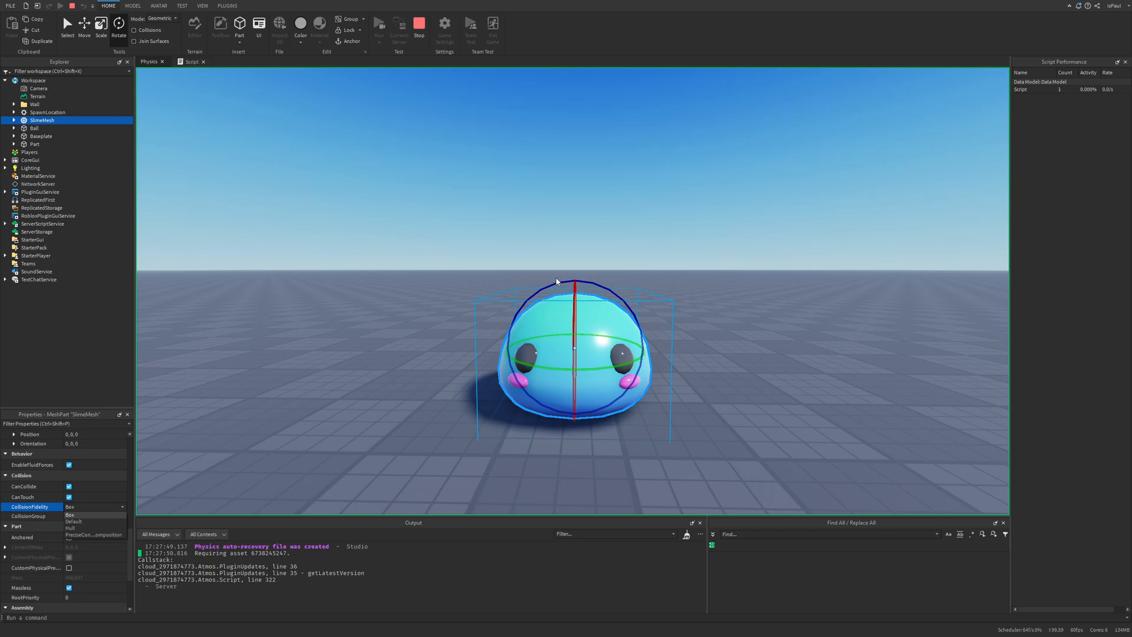
mouse_move(677, 339)
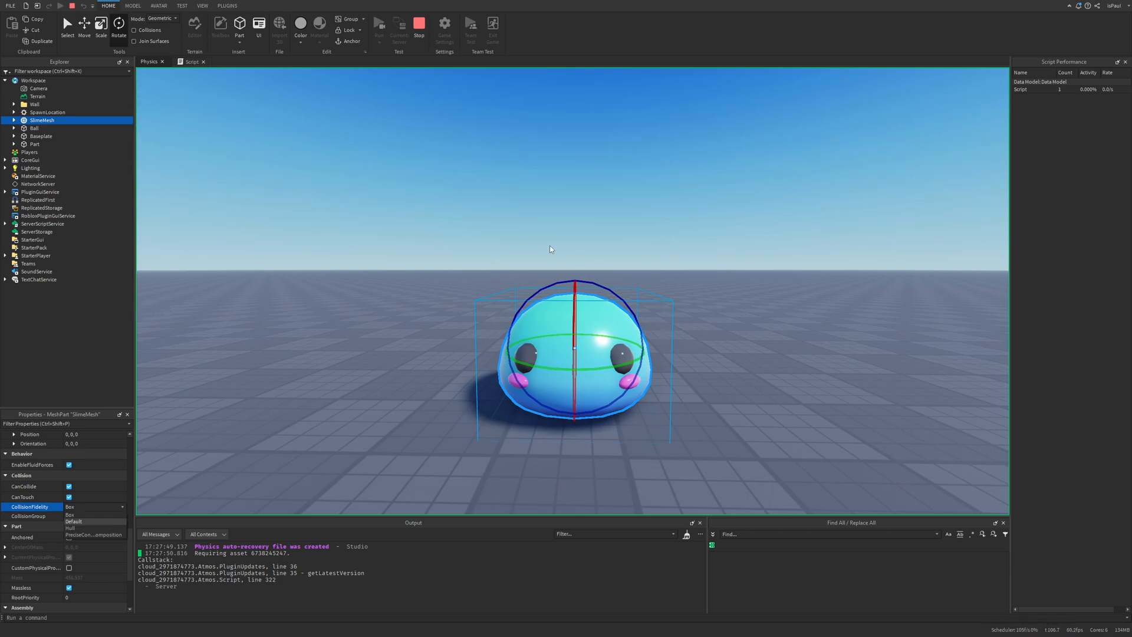
mouse_move(550, 484)
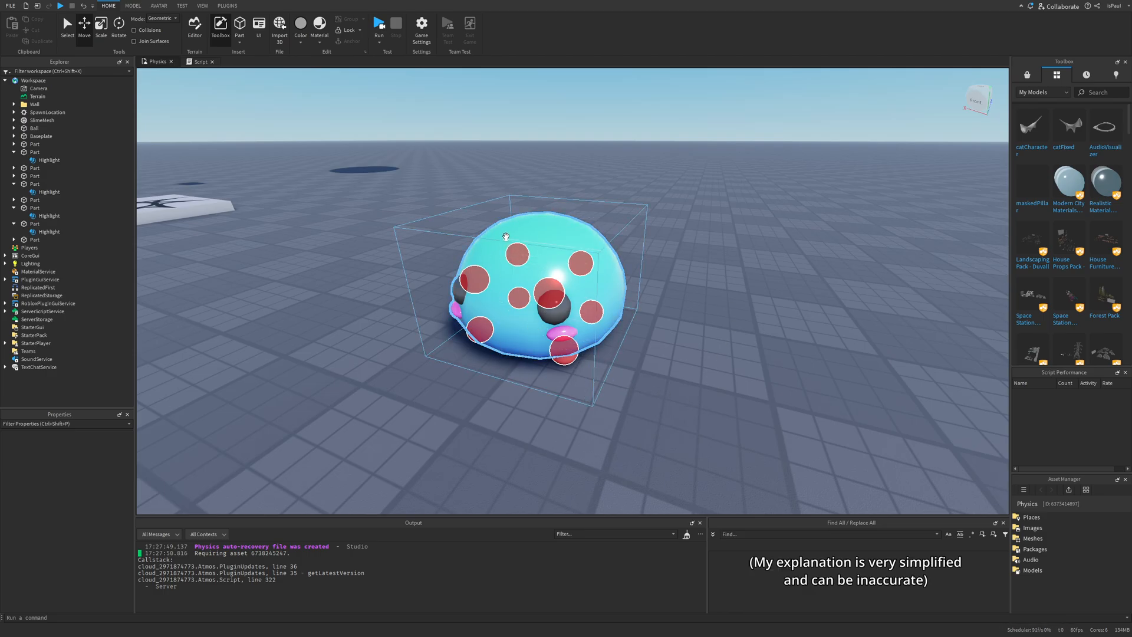
- Move the slime aside and insert a block part among the red markers
left_click(450, 386)
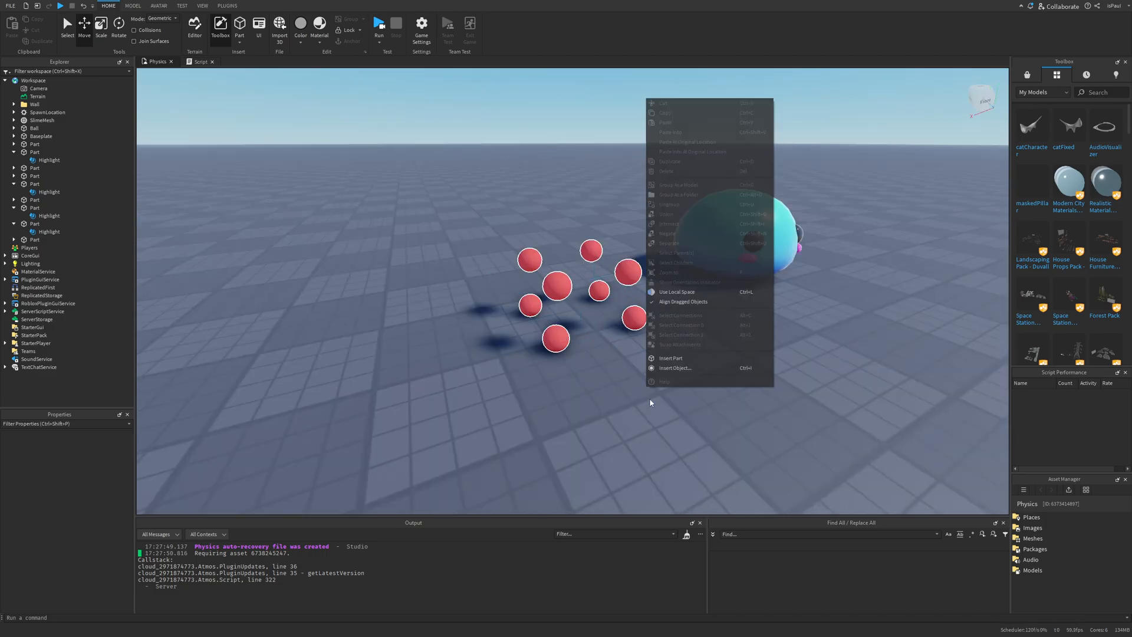
left_click(552, 340)
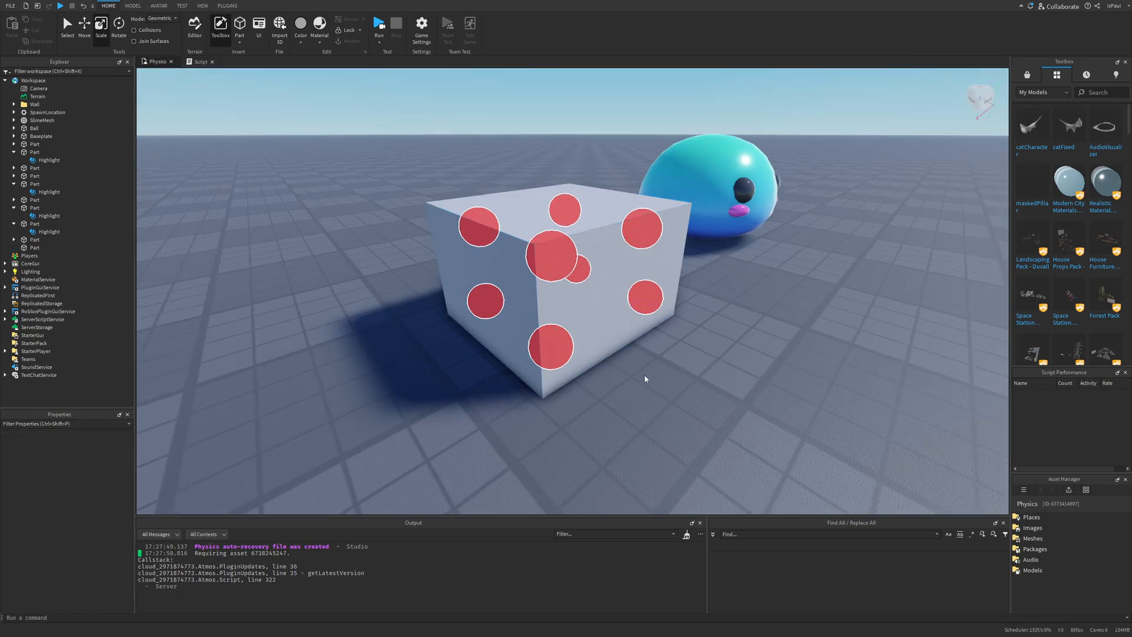
mouse_move(624, 366)
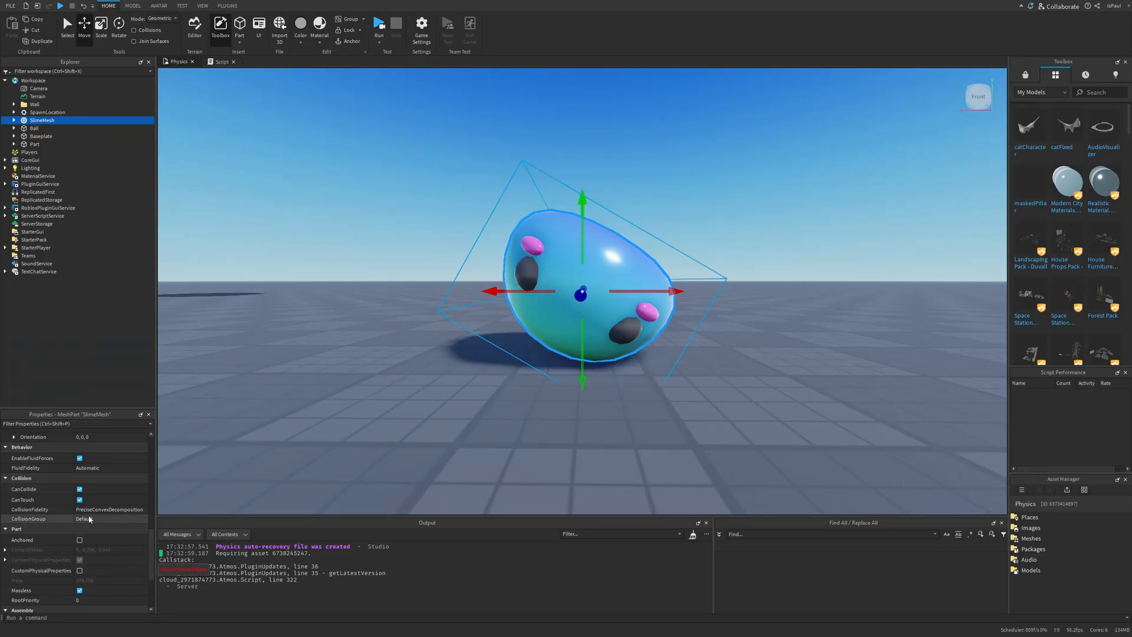
- Choose PreciseConvexDecomposition as the SlimeMesh's CollisionFidelity in Properties
left_click(109, 510)
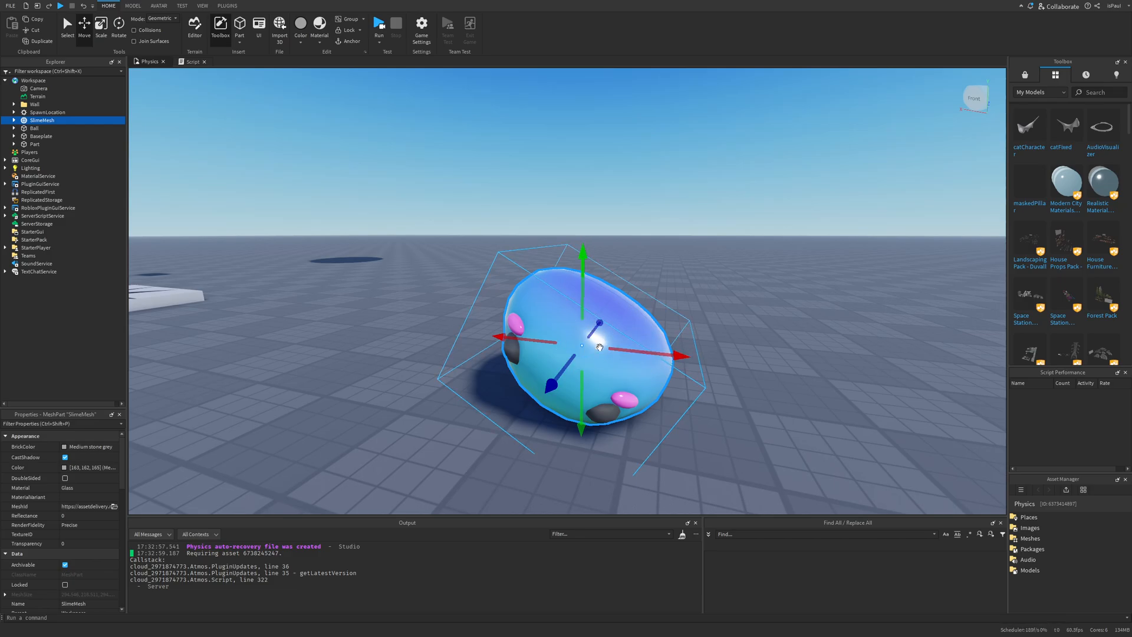
- Run the mass-properties migration from the Model tab on the duplicated slime
left_click(145, 7)
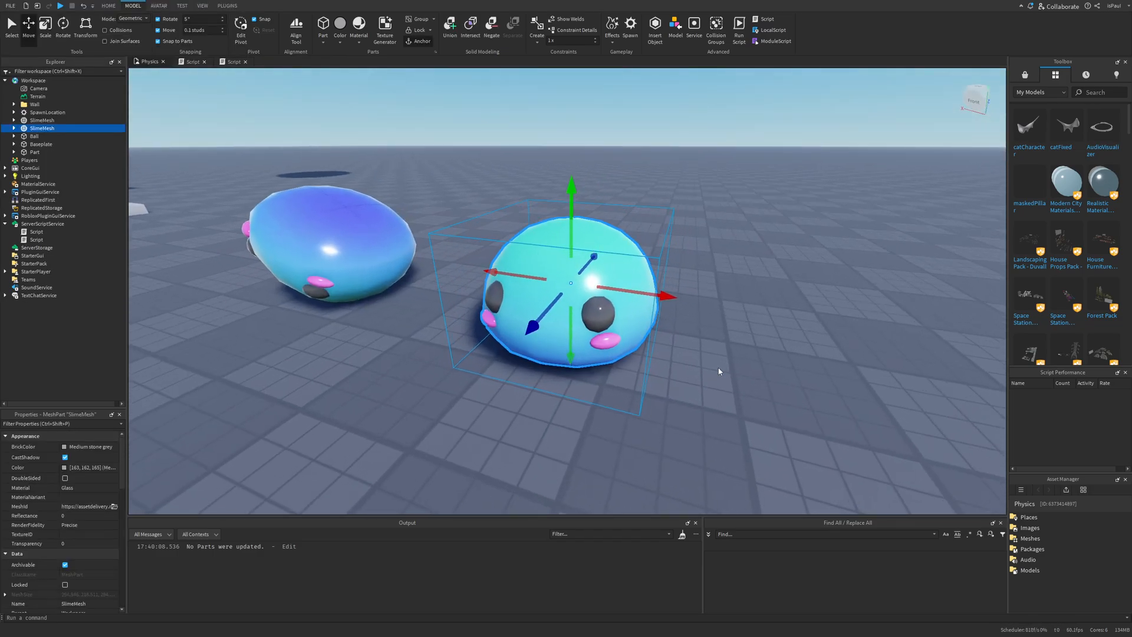
mouse_move(648, 264)
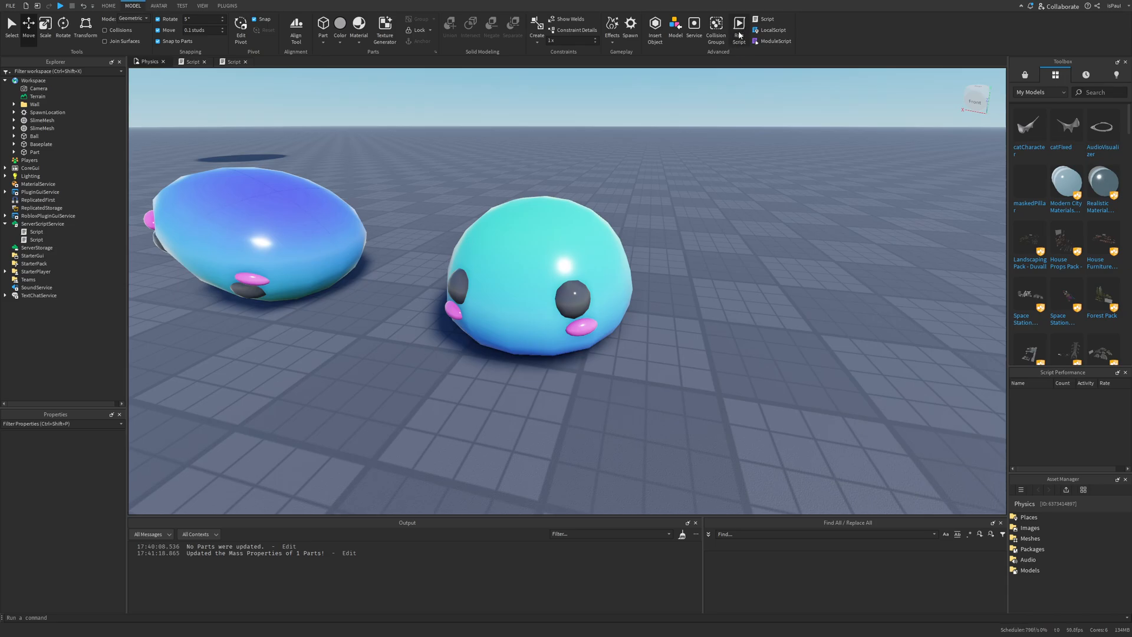
- Update one slime's mass properties, add a third SlimeMesh slime, and bring up view options
left_click(552, 251)
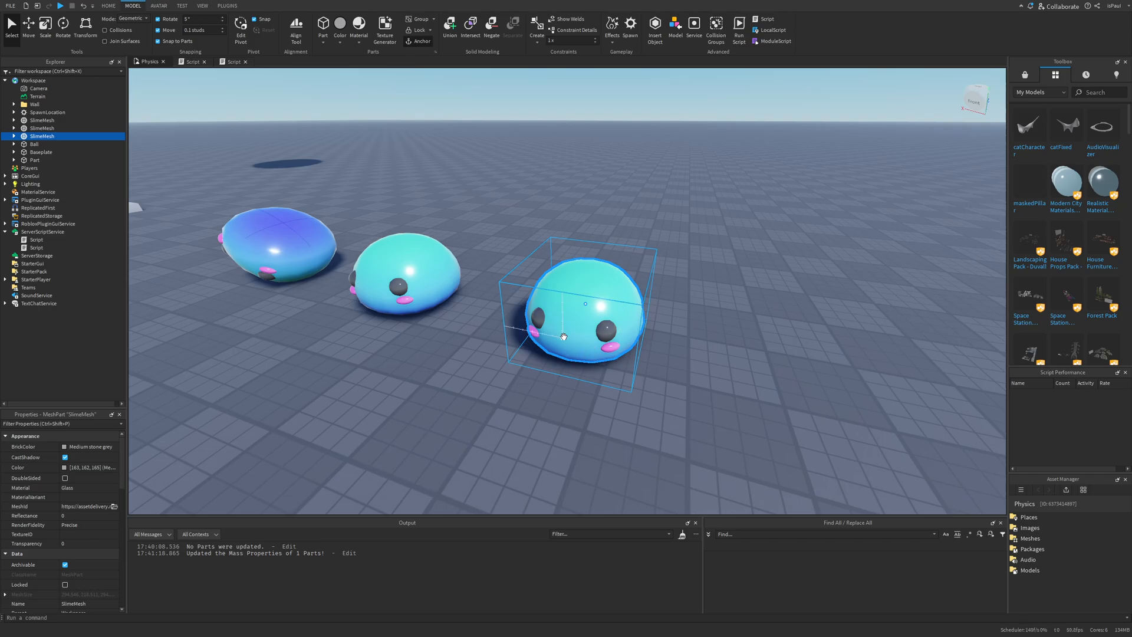
left_click(253, 6)
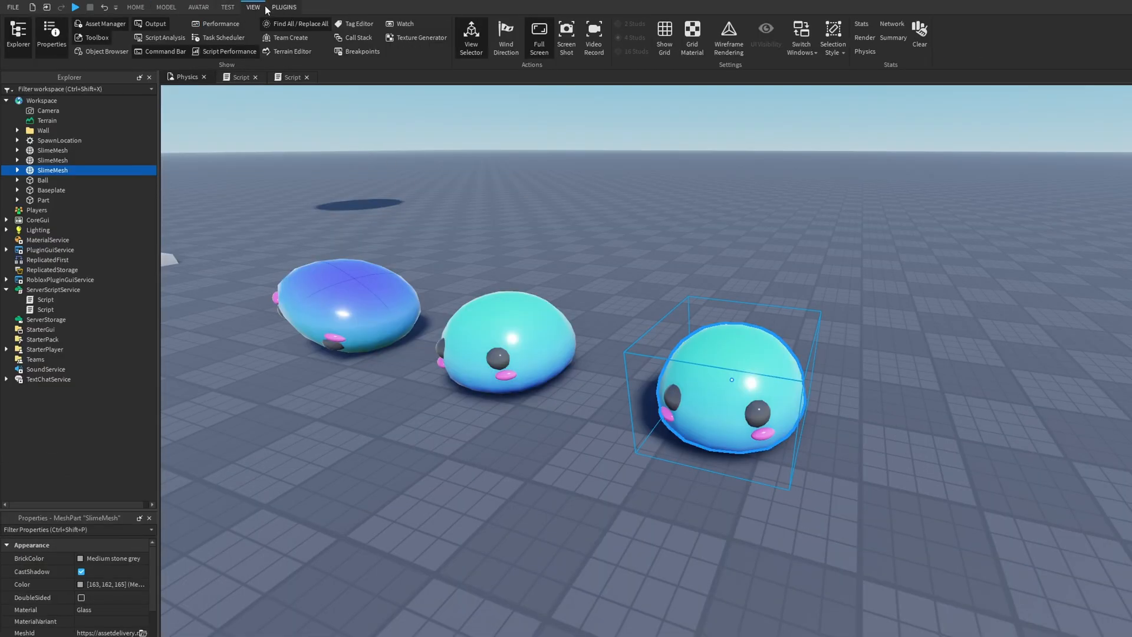
mouse_move(148, 53)
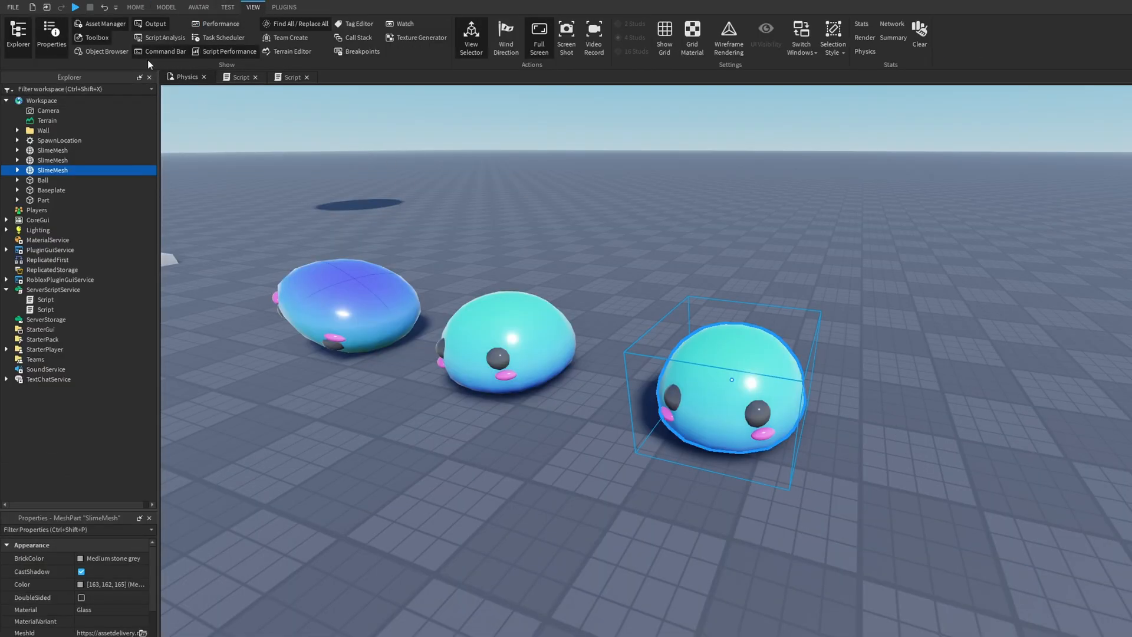